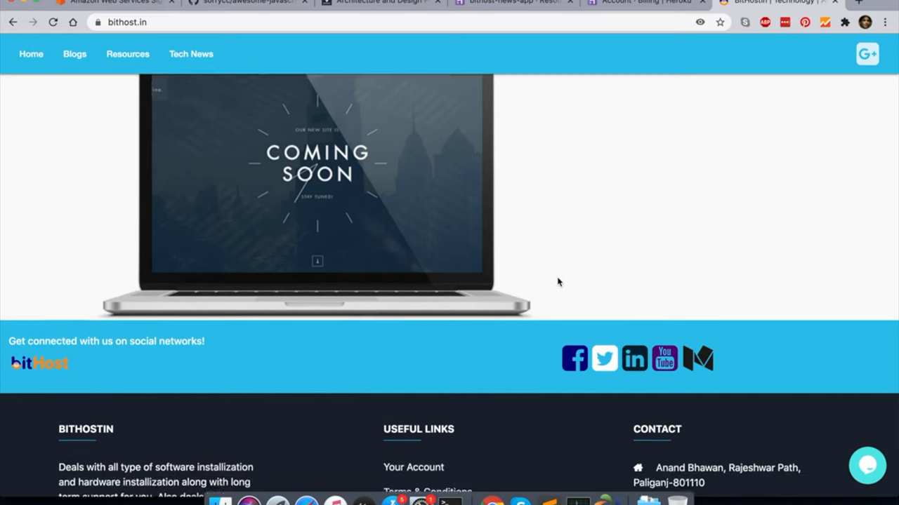
# Reveal the Resources menu listing Free APIs and Github Top from the home page.
pyautogui.scroll(3)
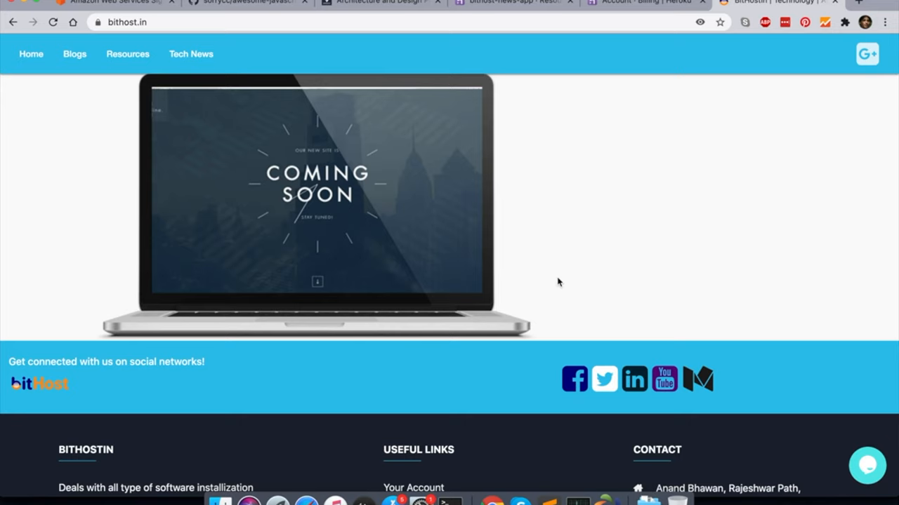
pyautogui.moveTo(74, 54)
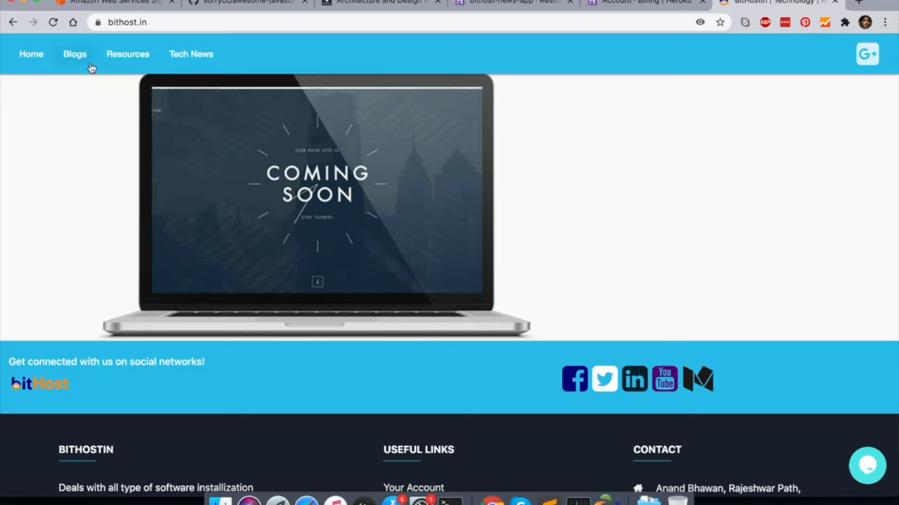
pyautogui.click(128, 54)
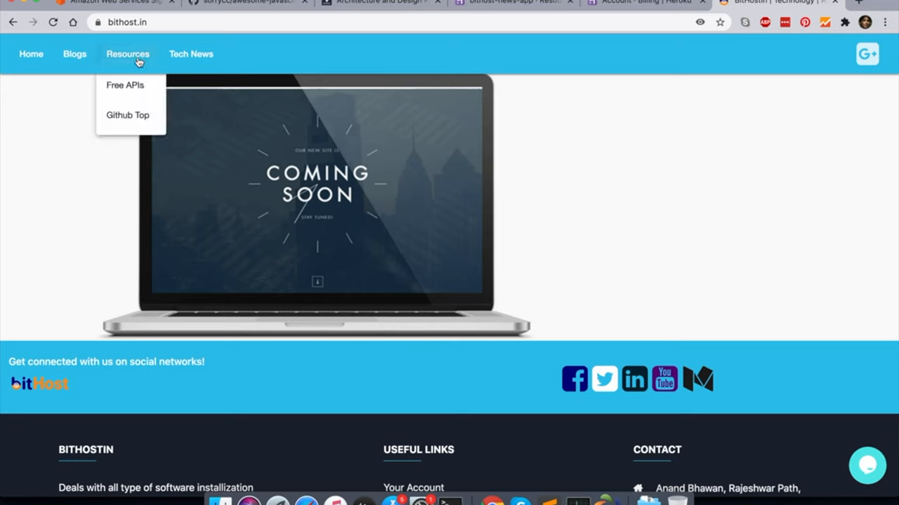
pyautogui.moveTo(118, 33)
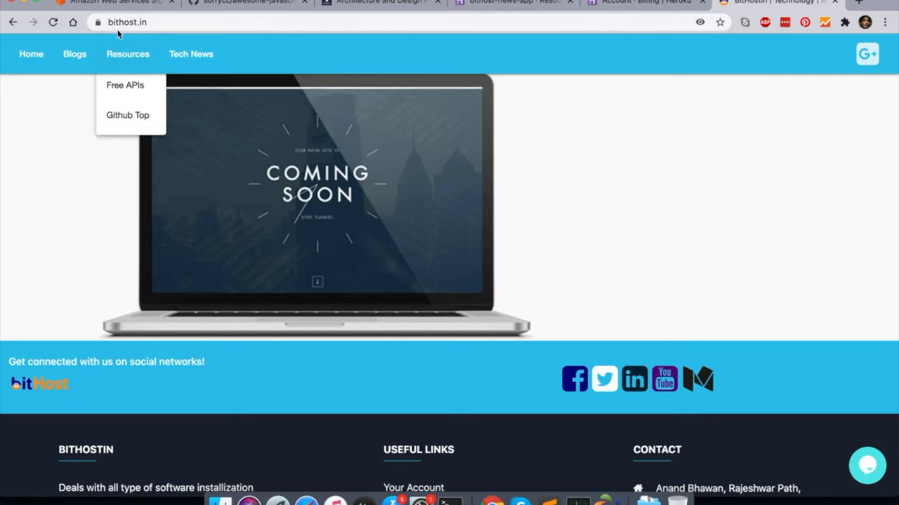
pyautogui.moveTo(134, 125)
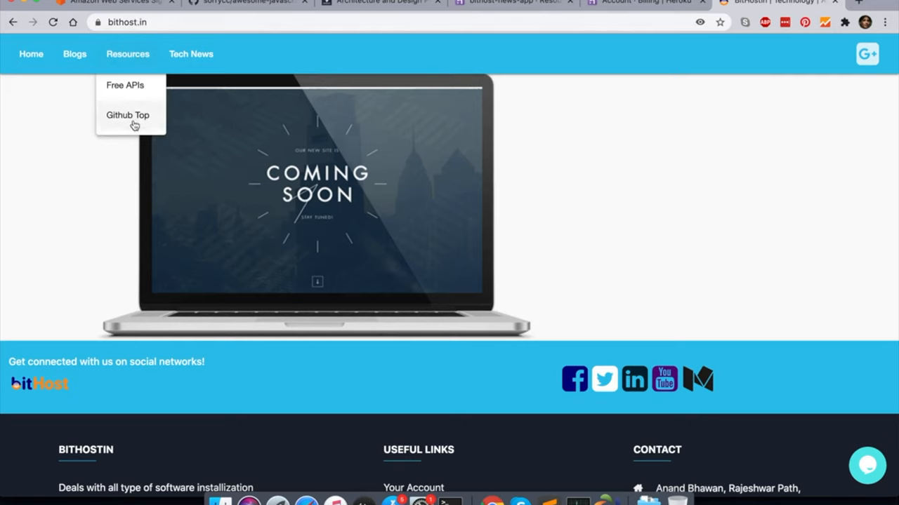
pyautogui.moveTo(123, 126)
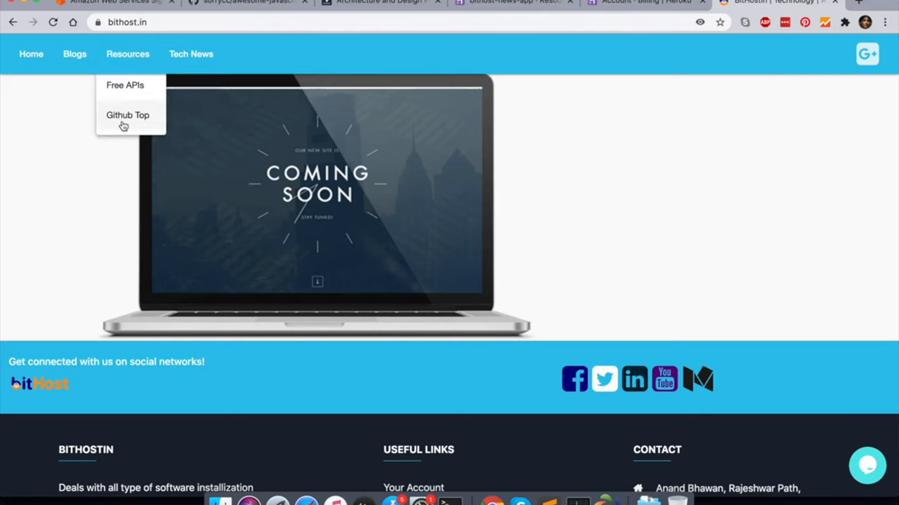
# Load the Github Top repositories page and browse its cards down to Awesome-Hacking.
pyautogui.click(127, 115)
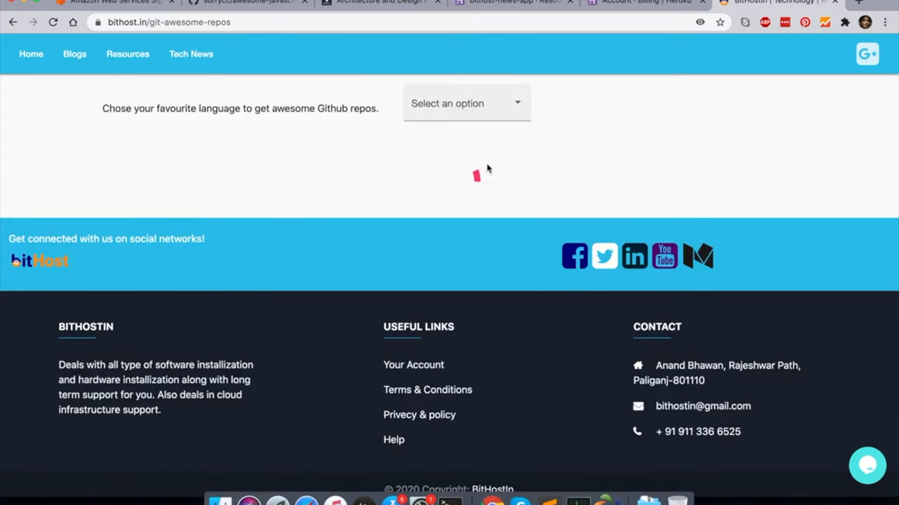
pyautogui.moveTo(694, 110)
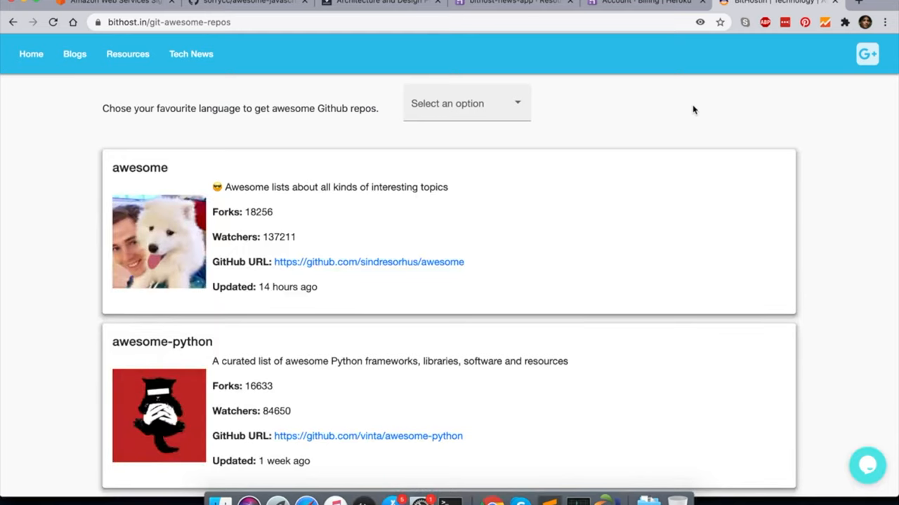
pyautogui.moveTo(695, 173)
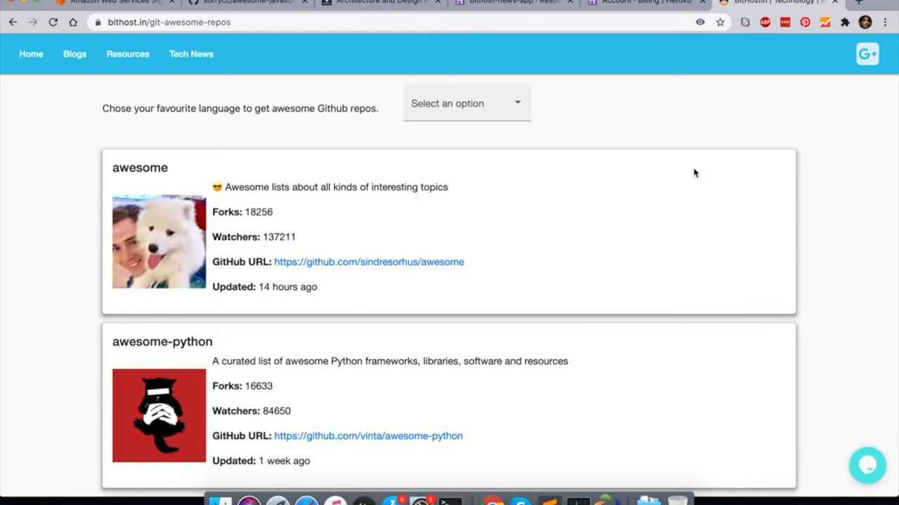
pyautogui.scroll(-3)
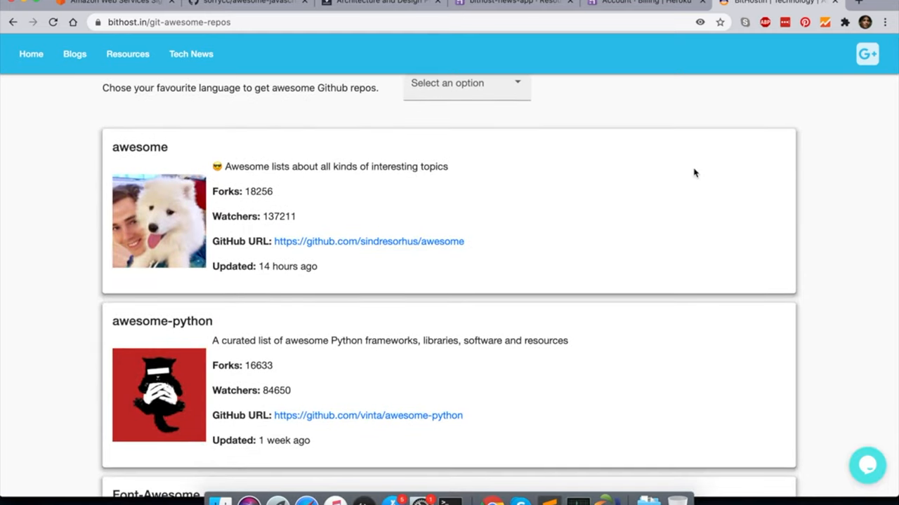
pyautogui.scroll(-3)
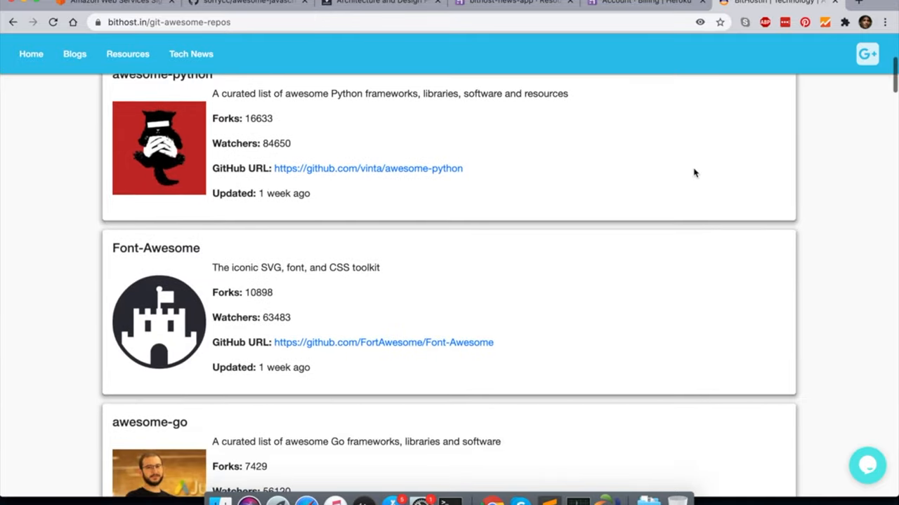
pyautogui.scroll(-3)
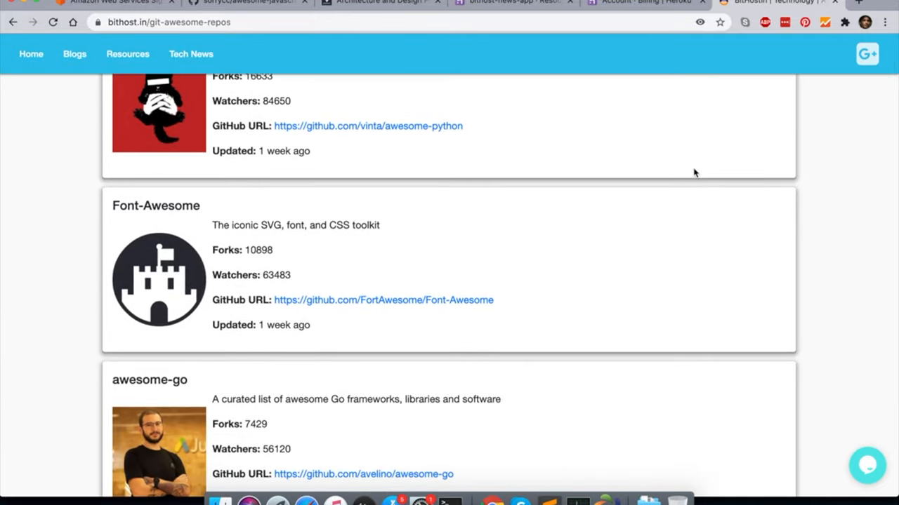
pyautogui.scroll(-3)
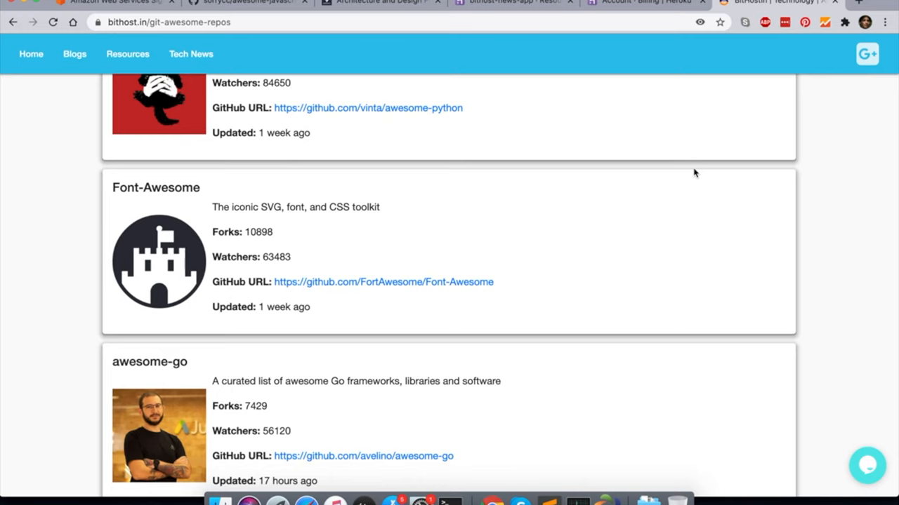
pyautogui.scroll(-3)
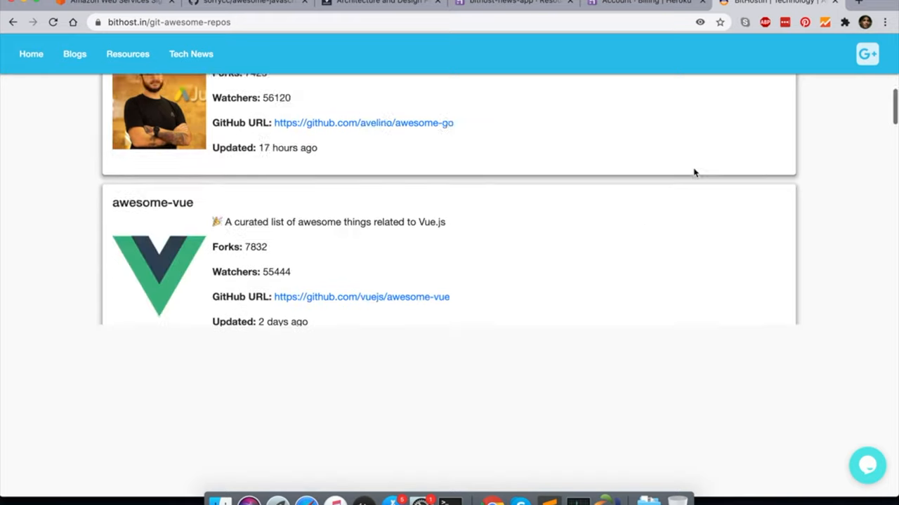
pyautogui.scroll(-3)
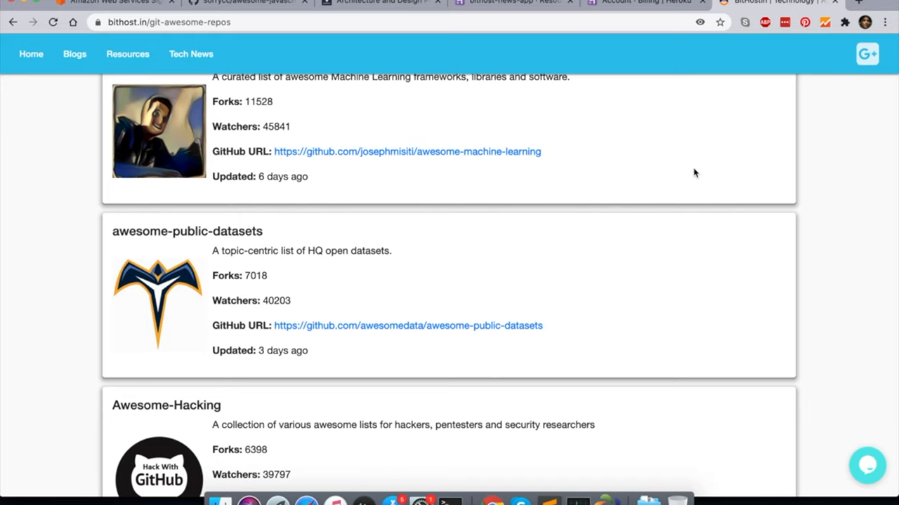
pyautogui.scroll(3)
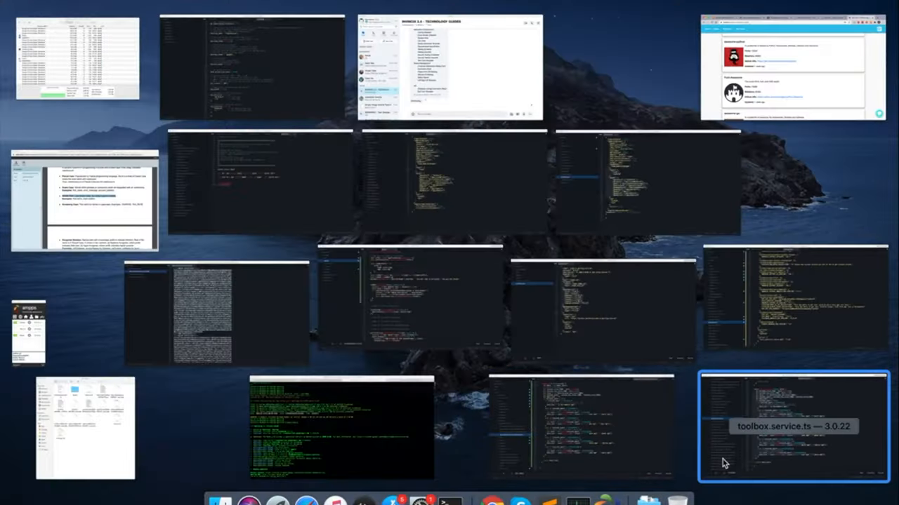
pyautogui.moveTo(643, 413)
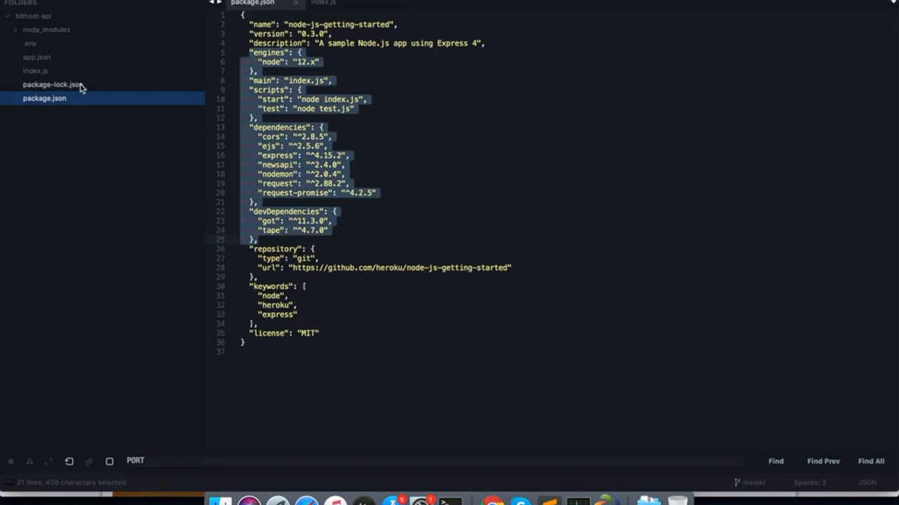
# View bithost-api's index.js routes for news, public-api and scrap-github.
pyautogui.click(35, 70)
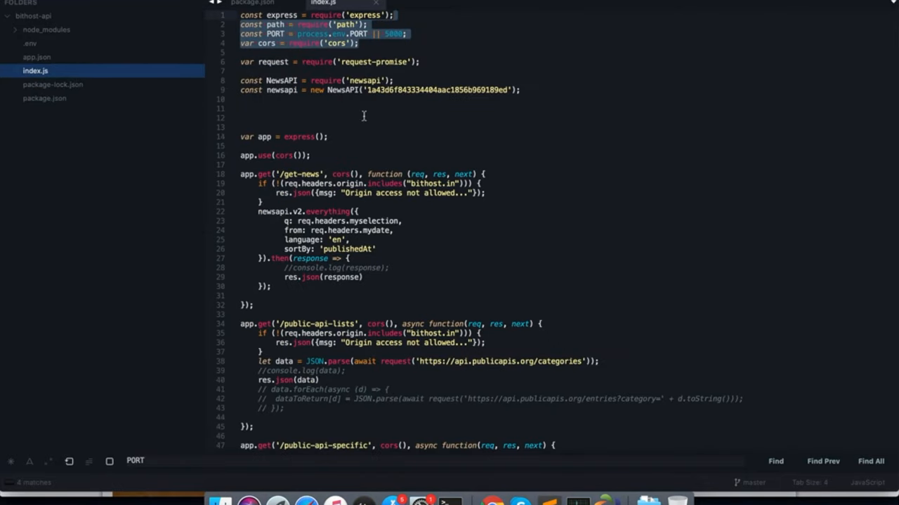
pyautogui.scroll(-3)
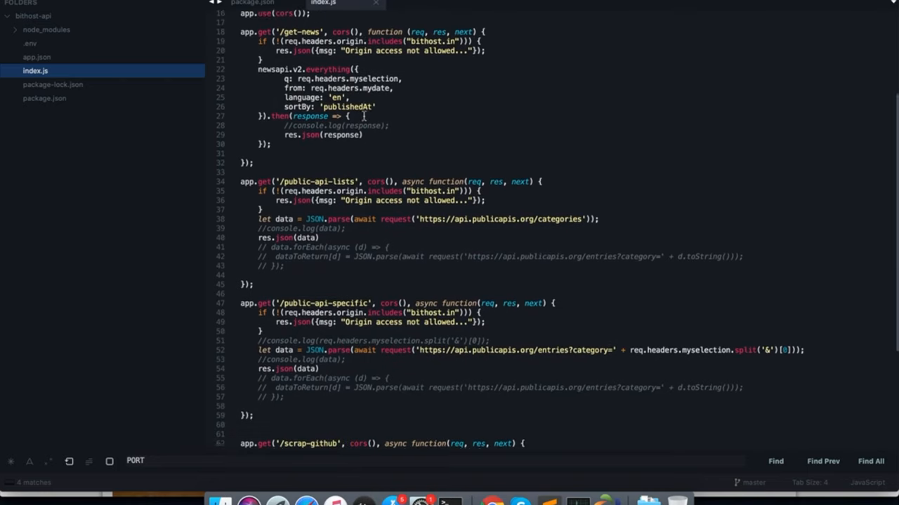
pyautogui.scroll(-3)
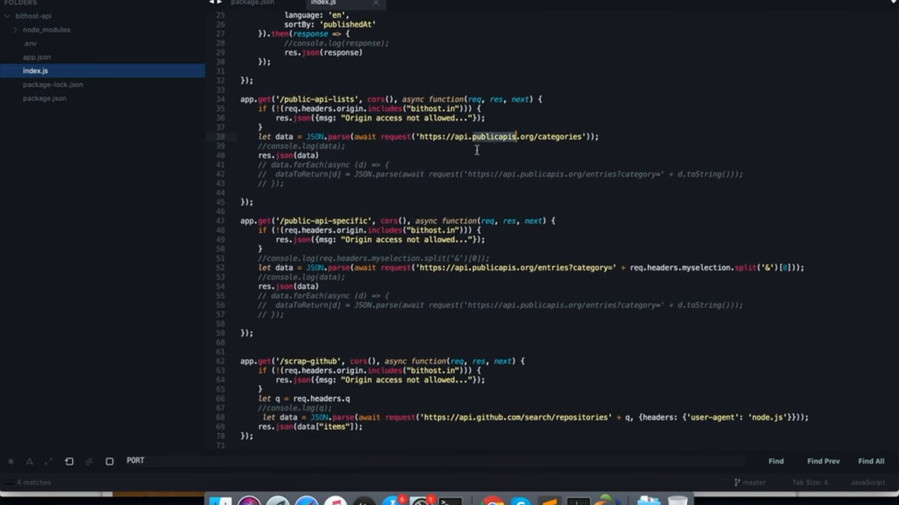
pyautogui.moveTo(486, 144)
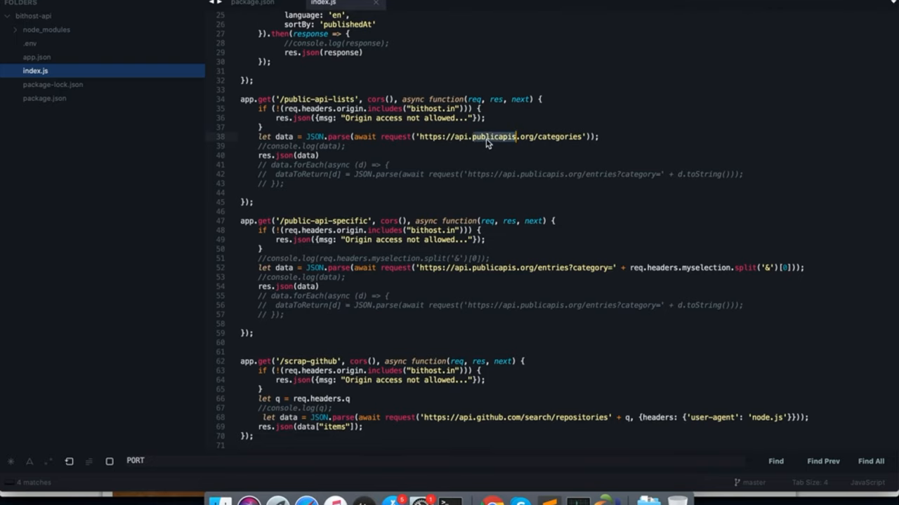
pyautogui.scroll(-3)
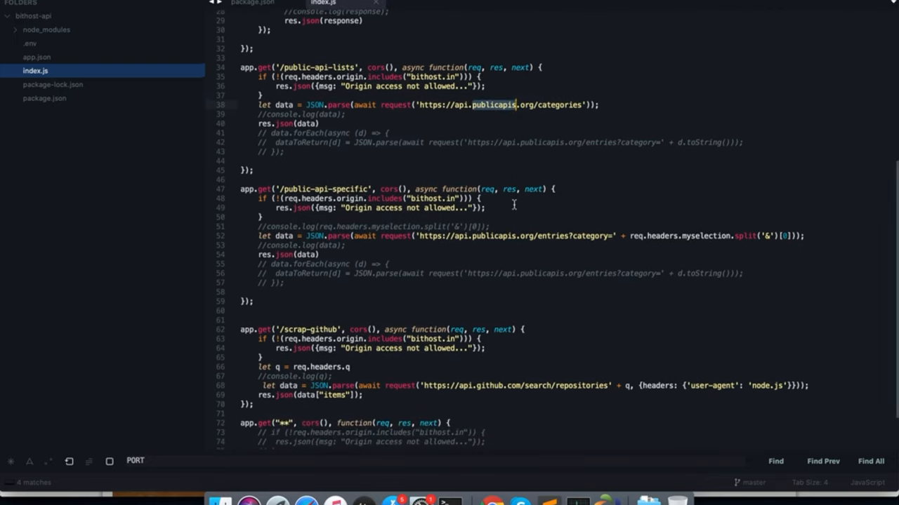
pyautogui.scroll(-3)
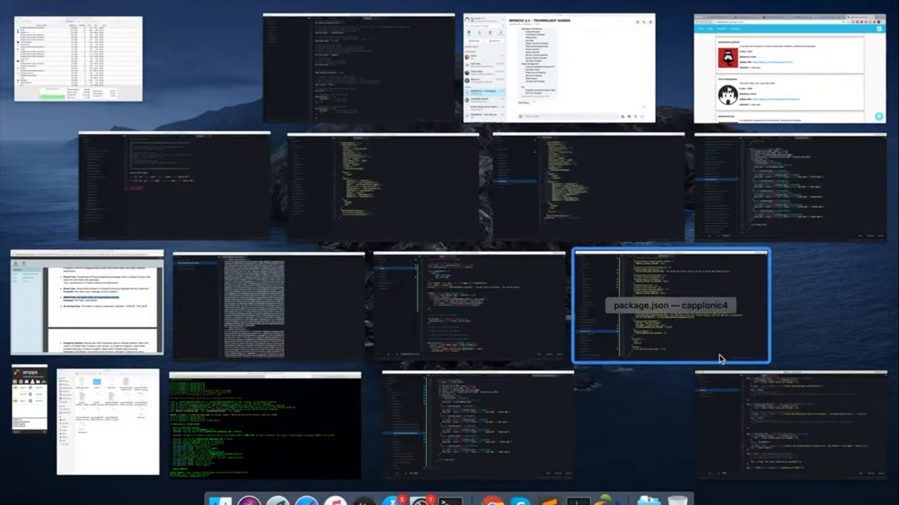
# Switch to the frontend editor showing git-awesome-repos.component.ts around load_news.
pyautogui.click(671, 305)
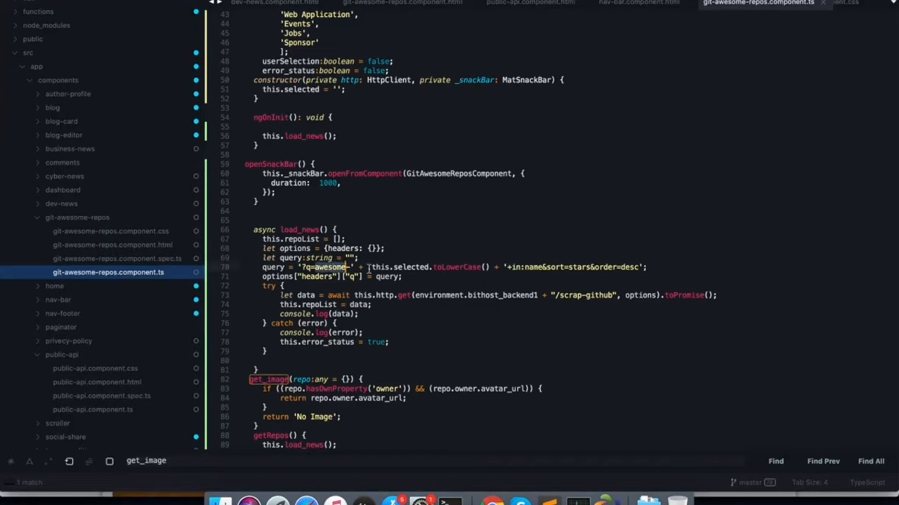
pyautogui.moveTo(414, 269)
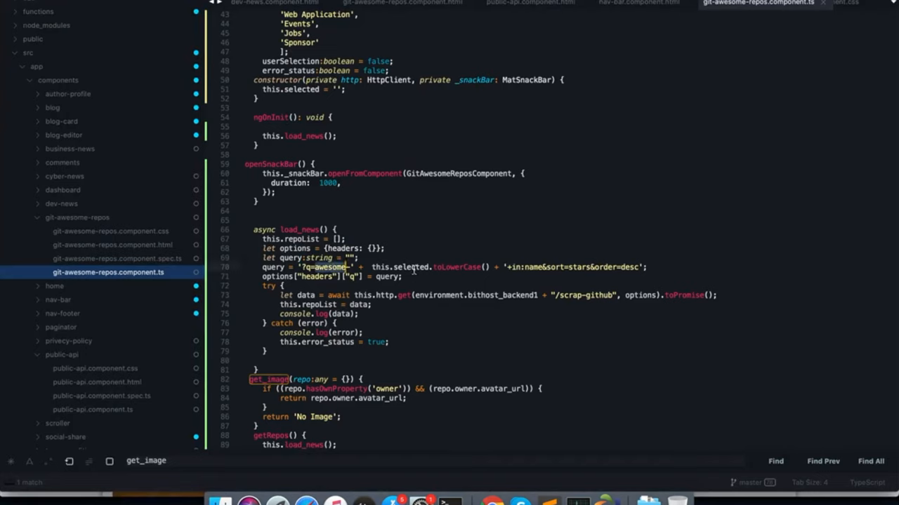
pyautogui.moveTo(535, 244)
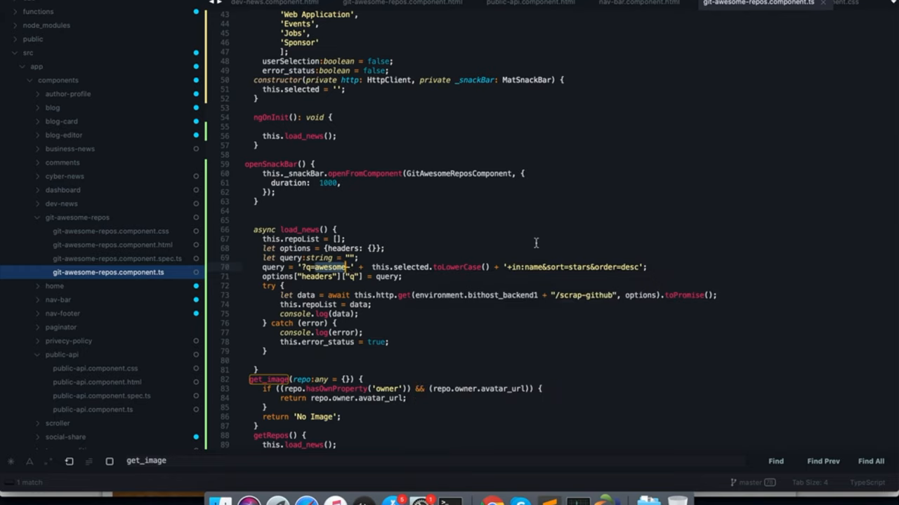
pyautogui.moveTo(521, 270)
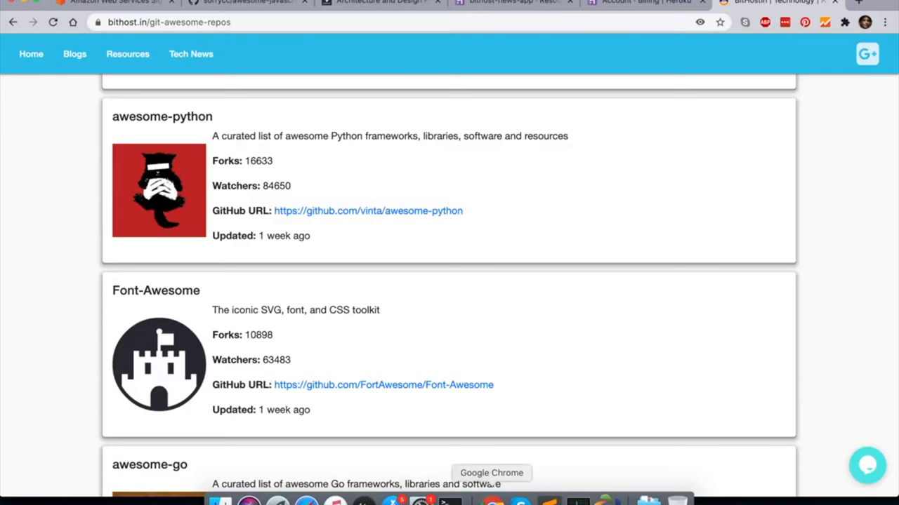
# Scroll back up the awesome GitHub repos page to the language chooser.
pyautogui.scroll(3)
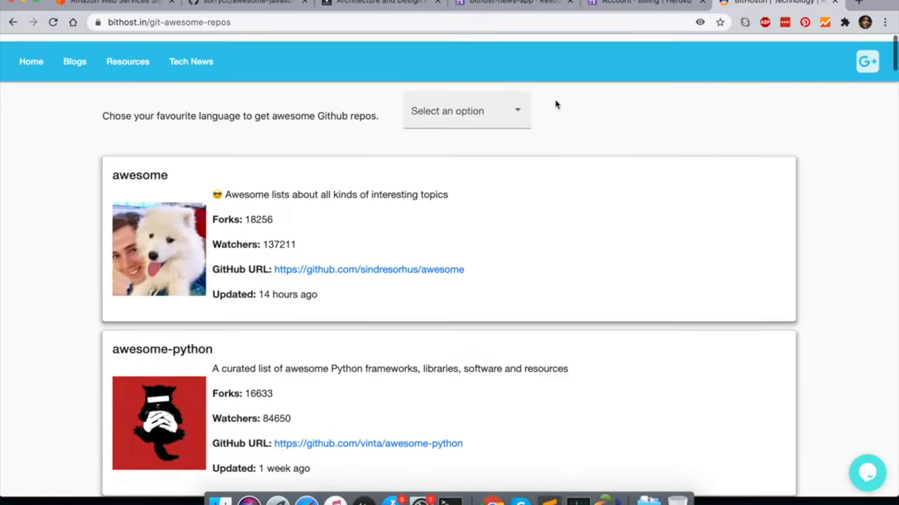
pyautogui.scroll(3)
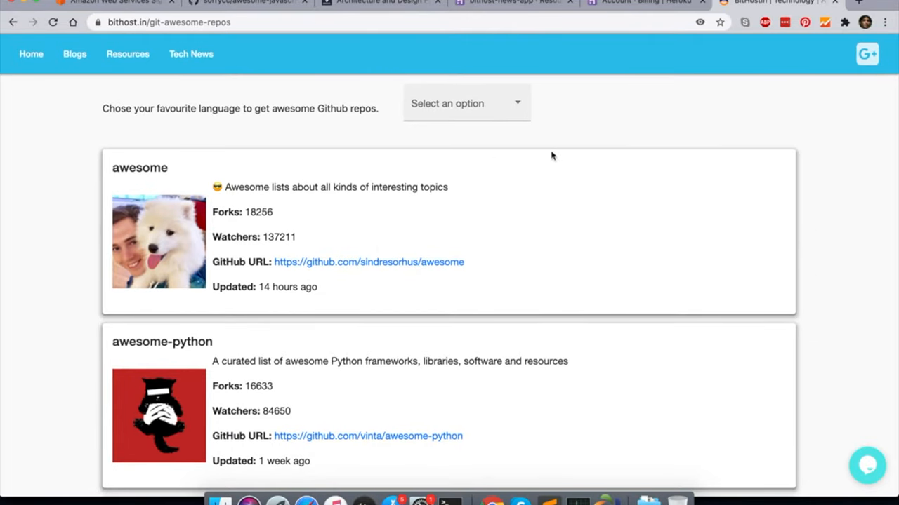
pyautogui.moveTo(376, 258)
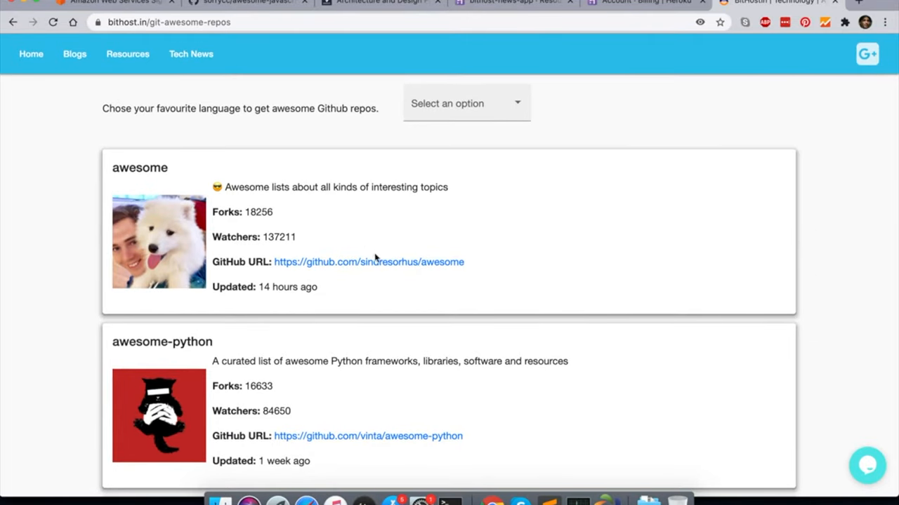
pyautogui.moveTo(557, 234)
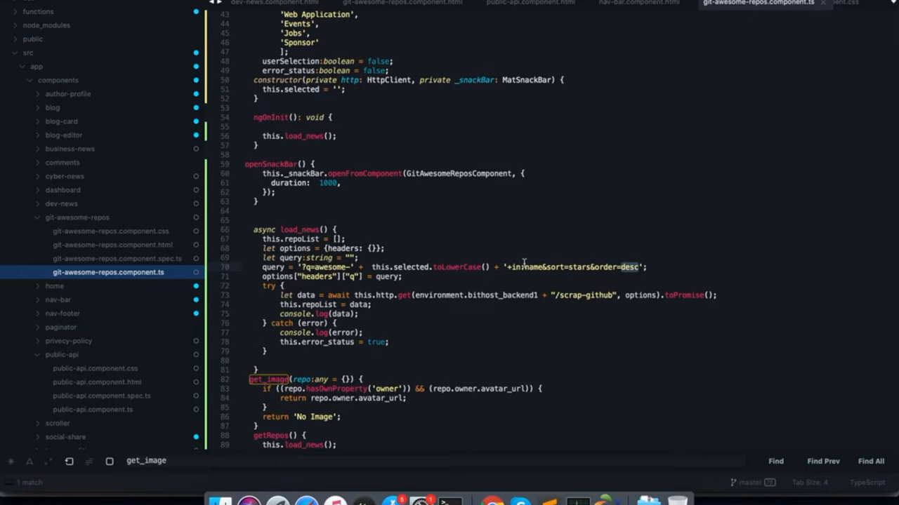
# Bring up bithost-api index.js scrolled to the /scrap-github route via Mission Control.
pyautogui.press('f3')
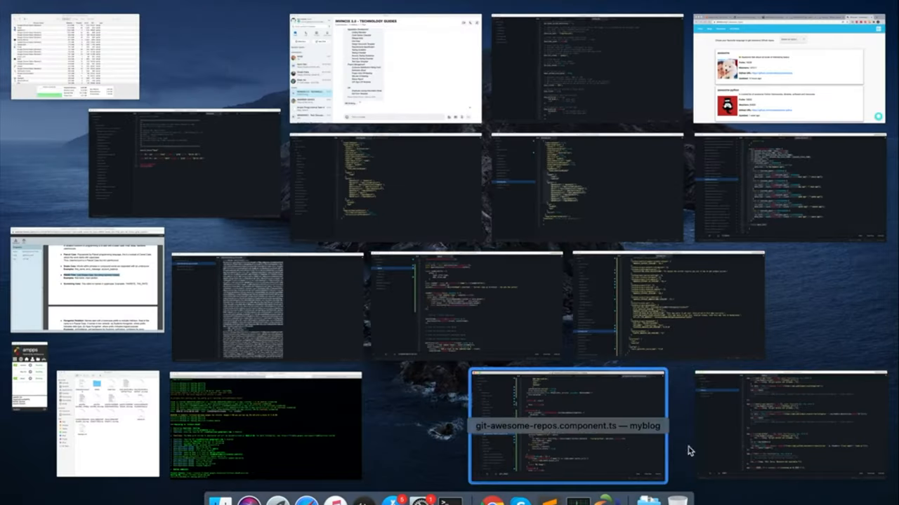
pyautogui.click(566, 421)
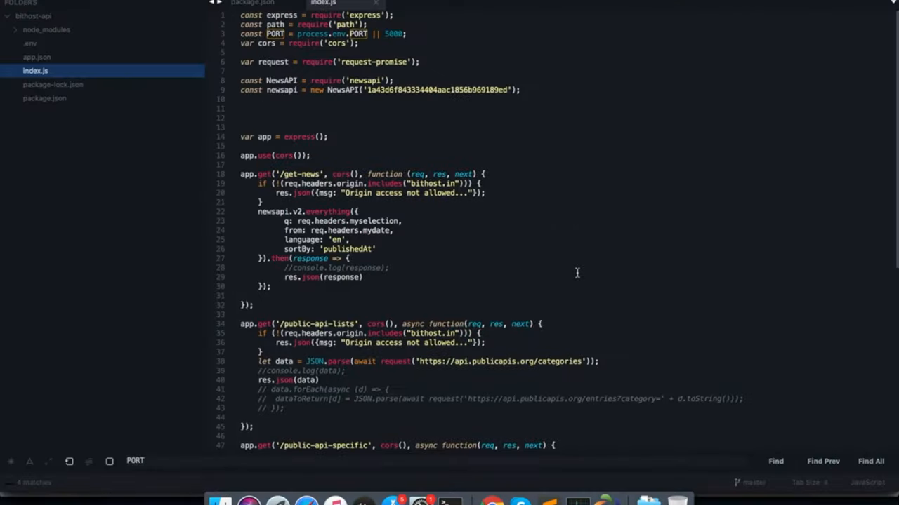
pyautogui.scroll(-3)
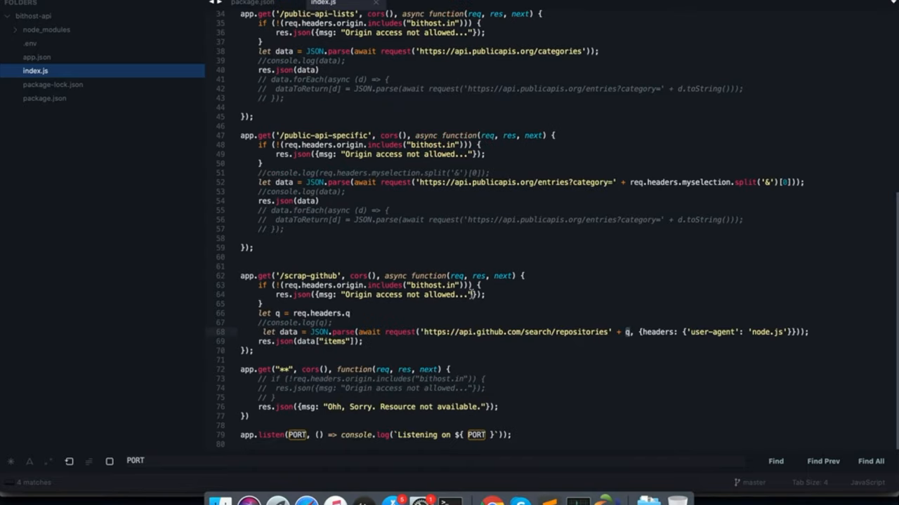
pyautogui.moveTo(493, 502)
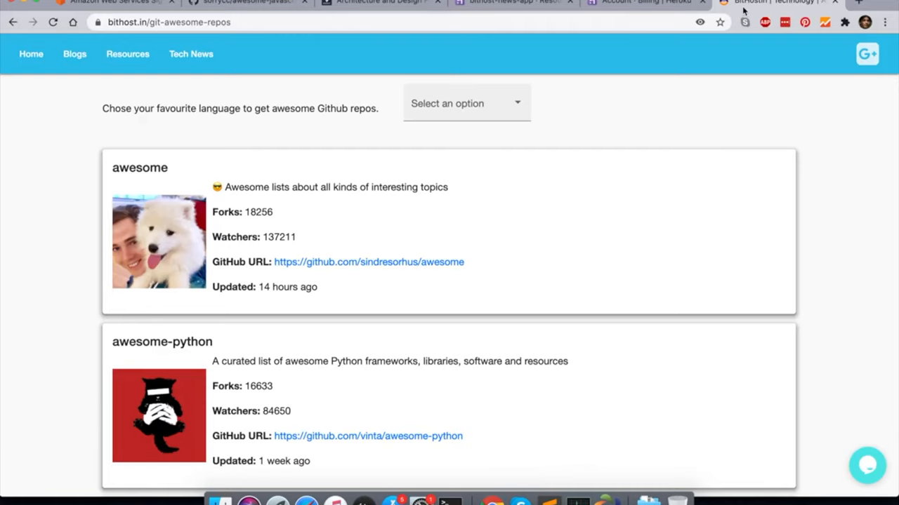
pyautogui.moveTo(654, 77)
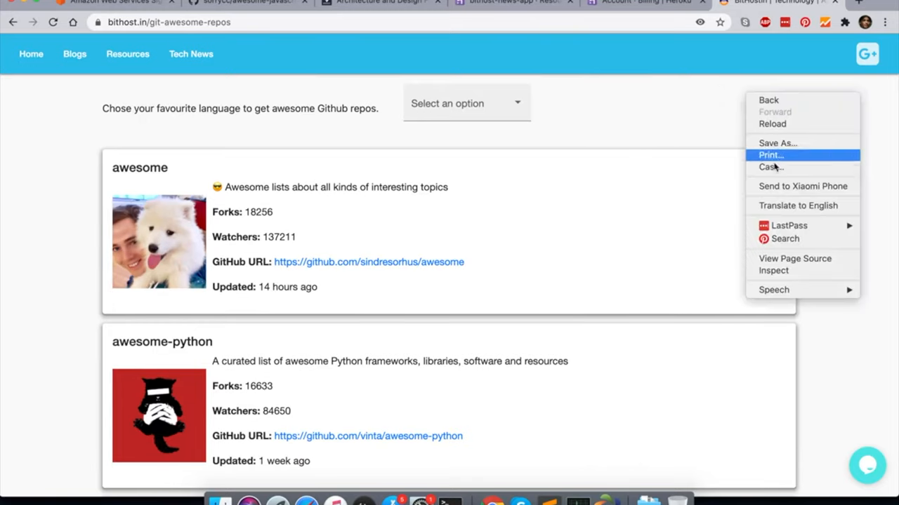
# Inspect the repos page with DevTools, viewing Console then the Network panel.
pyautogui.click(758, 188)
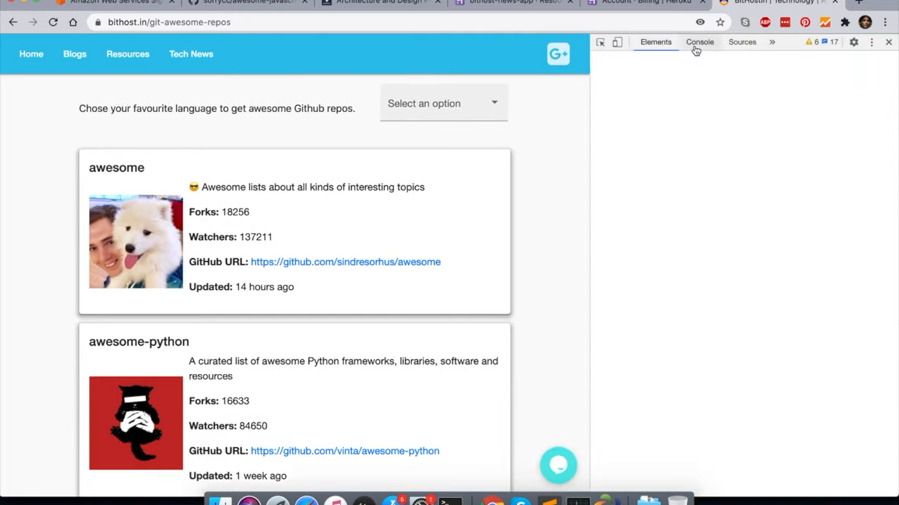
pyautogui.click(700, 42)
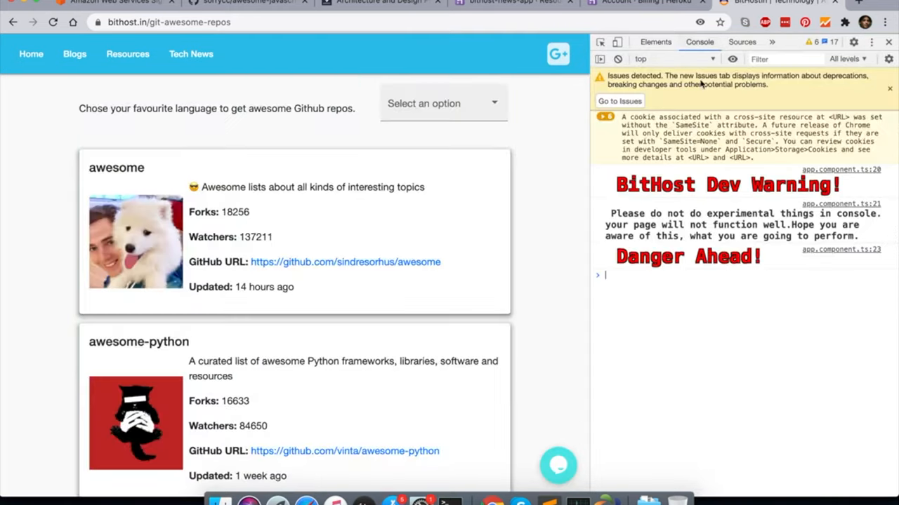
pyautogui.moveTo(775, 41)
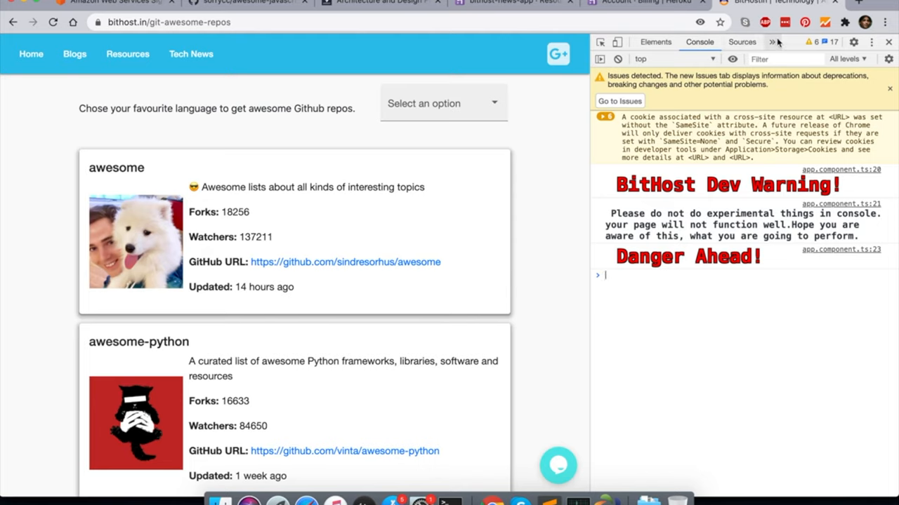
pyautogui.click(772, 42)
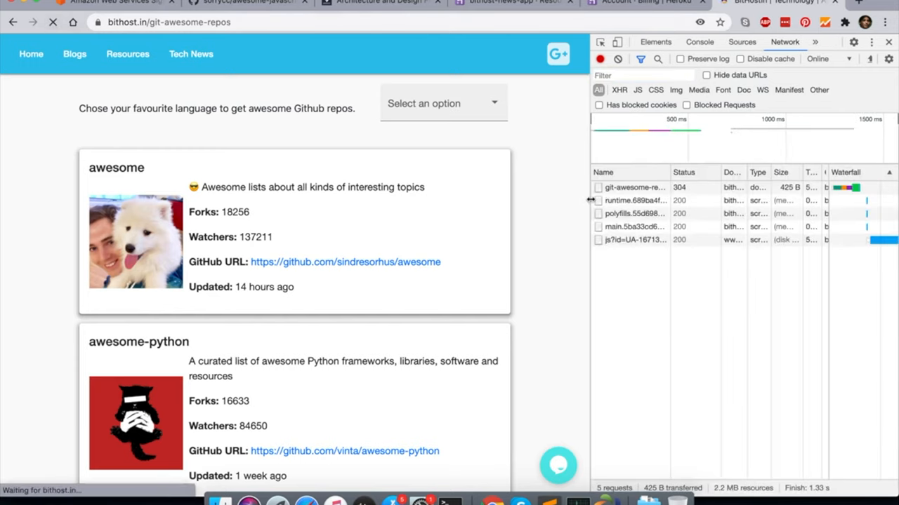
# Widen DevTools and examine the scrap-github GET to bithost-news-app.herokuapp.com returning 200 OK.
pyautogui.moveTo(591, 203); pyautogui.dragTo(420, 203)
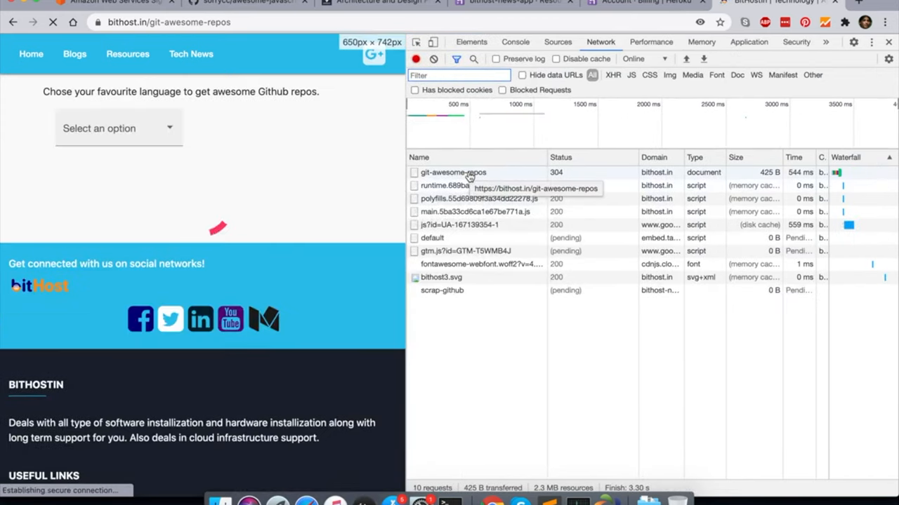
pyautogui.click(453, 172)
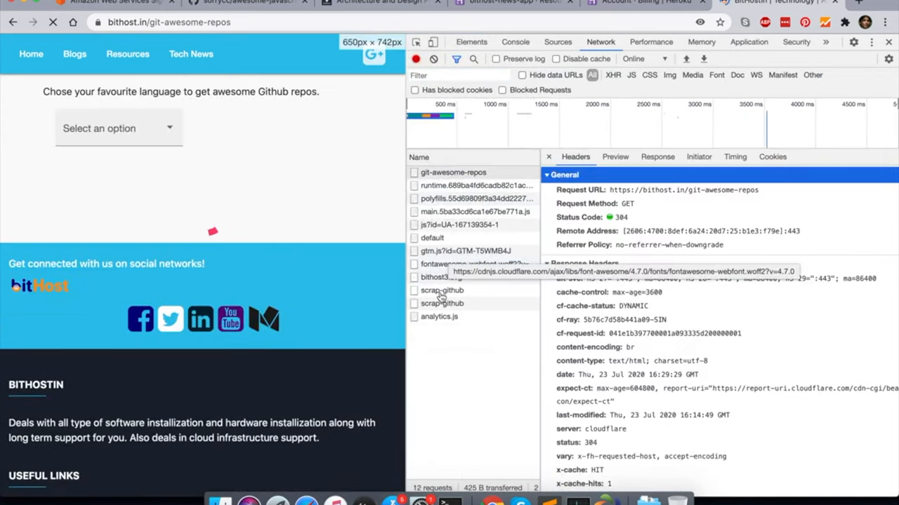
pyautogui.click(441, 290)
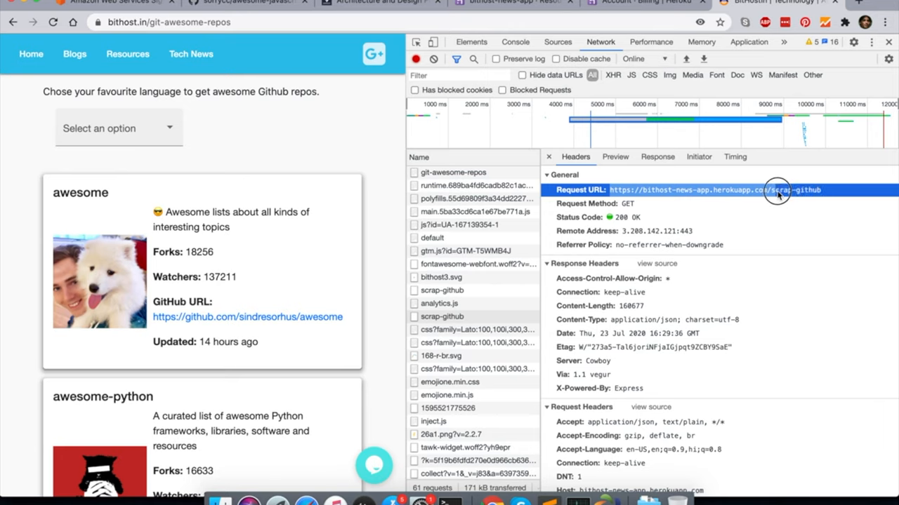
pyautogui.moveTo(676, 209)
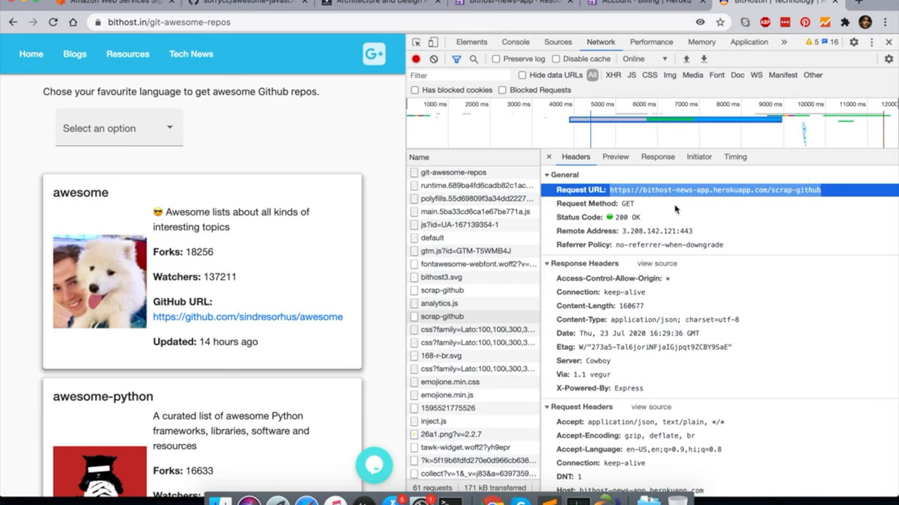
pyautogui.moveTo(649, 274)
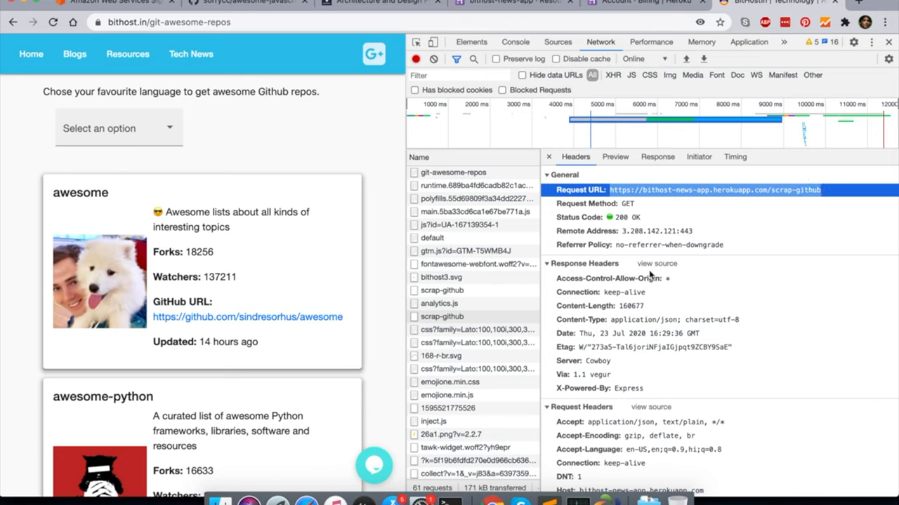
pyautogui.scroll(-3)
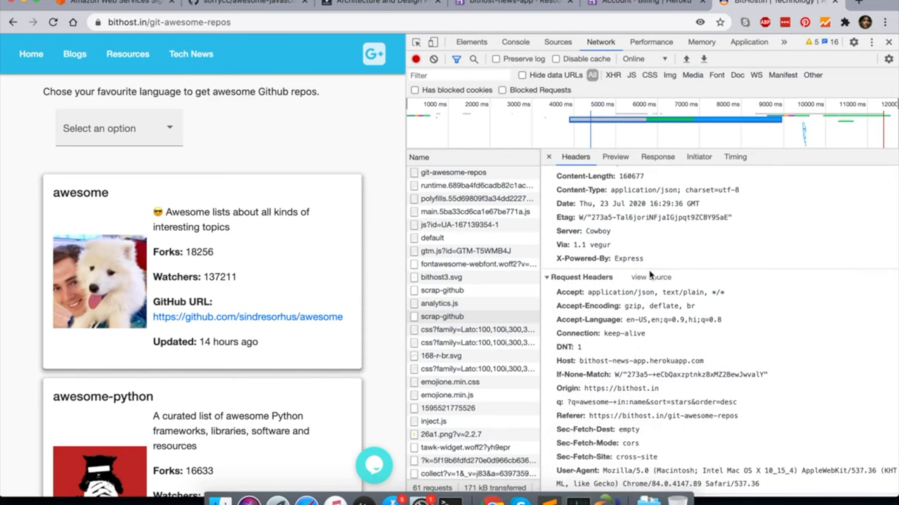
pyautogui.moveTo(574, 409)
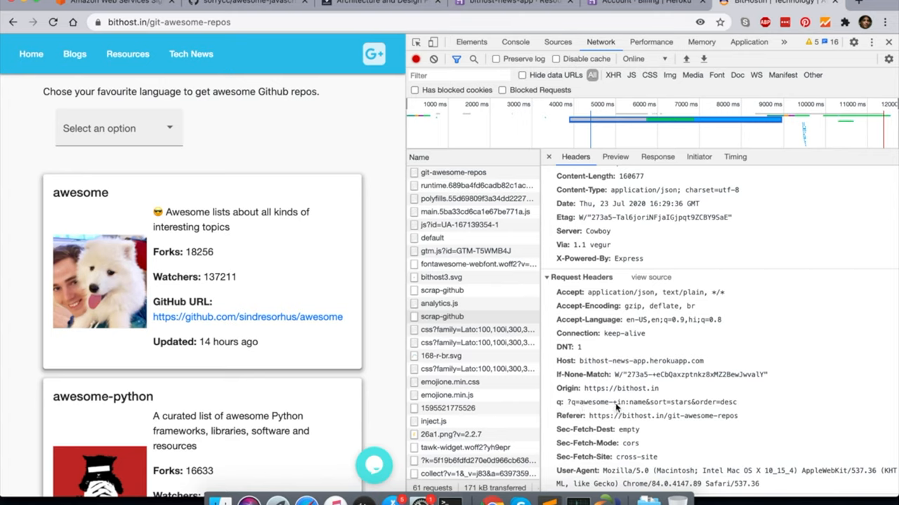
pyautogui.click(443, 316)
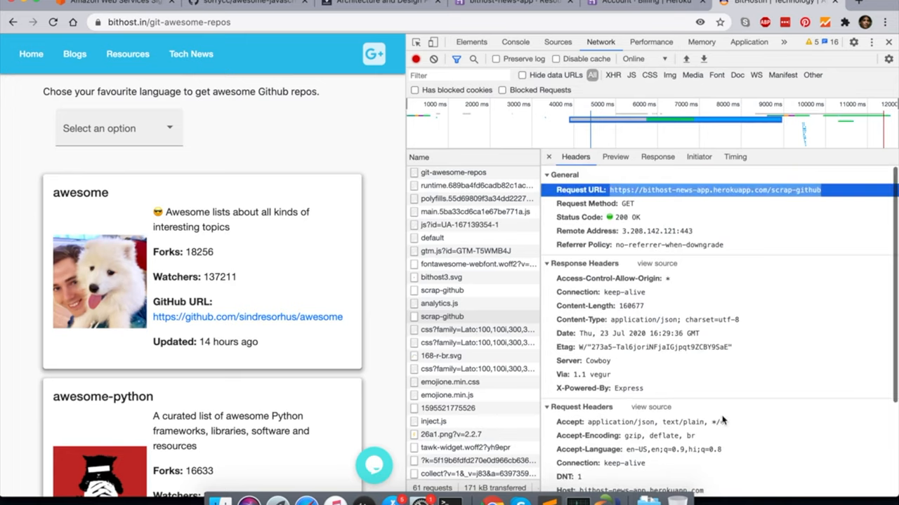
pyautogui.moveTo(472, 11)
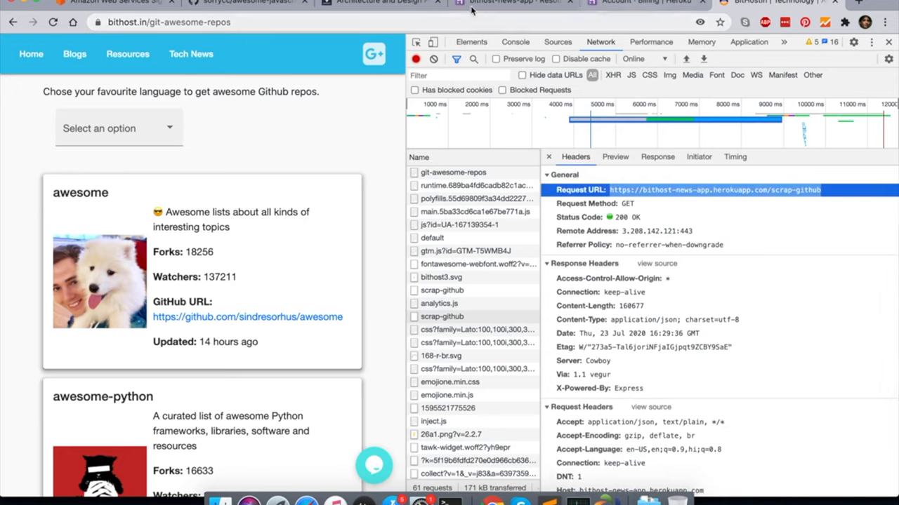
pyautogui.moveTo(717, 201)
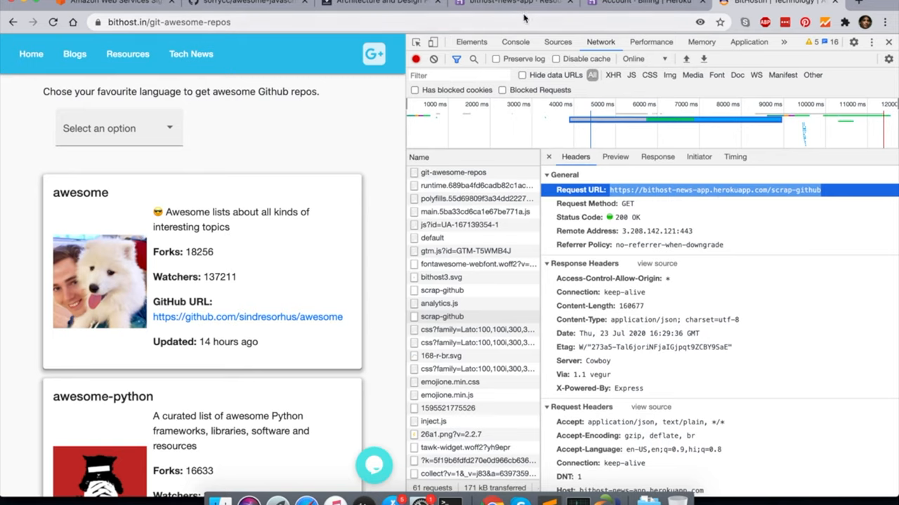
pyautogui.moveTo(520, 7)
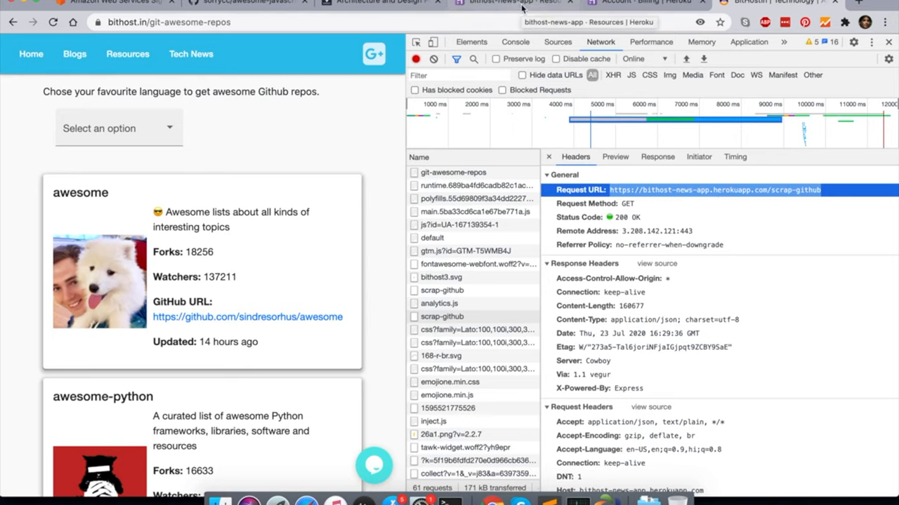
# View the bithost-news-app Heroku overview with its free web dyno, then the terminal.
pyautogui.click(512, 2)
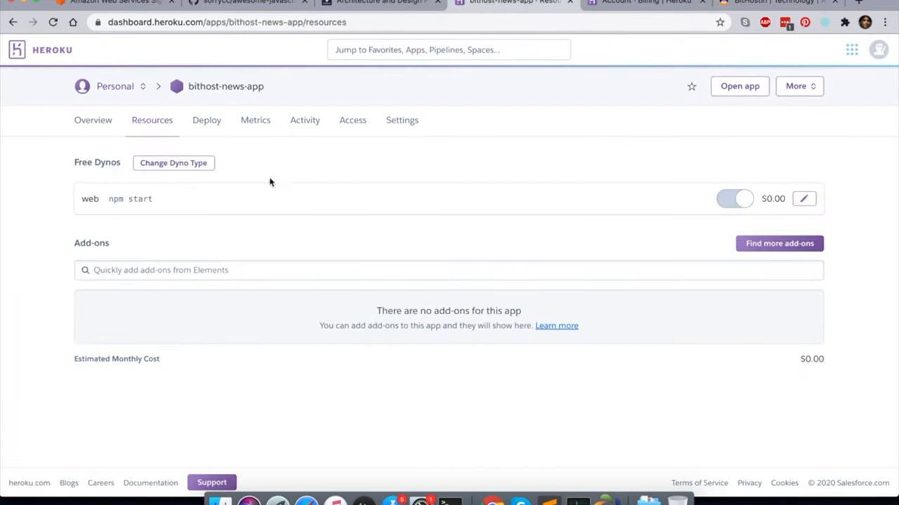
pyautogui.moveTo(291, 193)
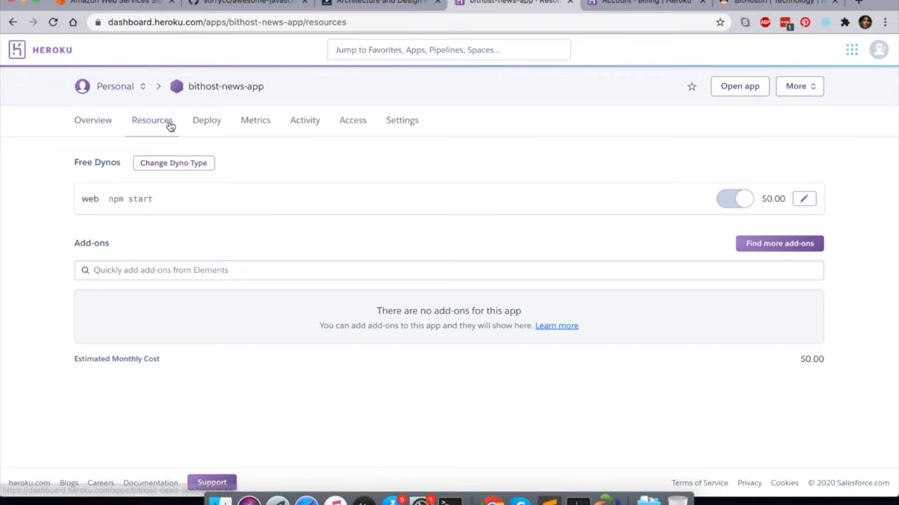
pyautogui.click(152, 120)
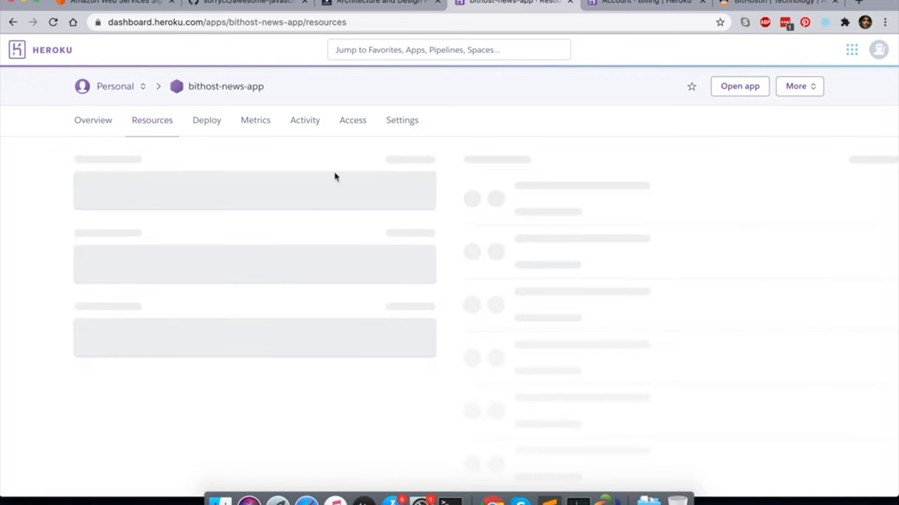
pyautogui.click(93, 120)
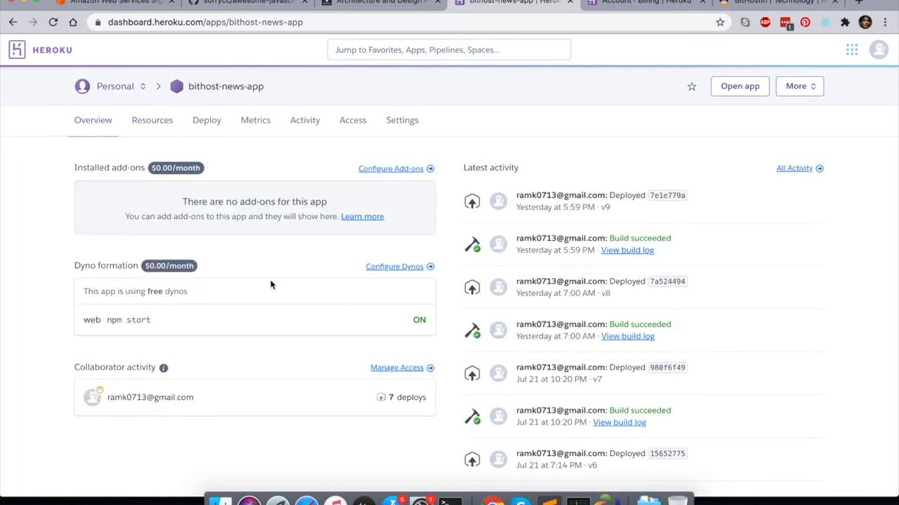
pyautogui.click(449, 501)
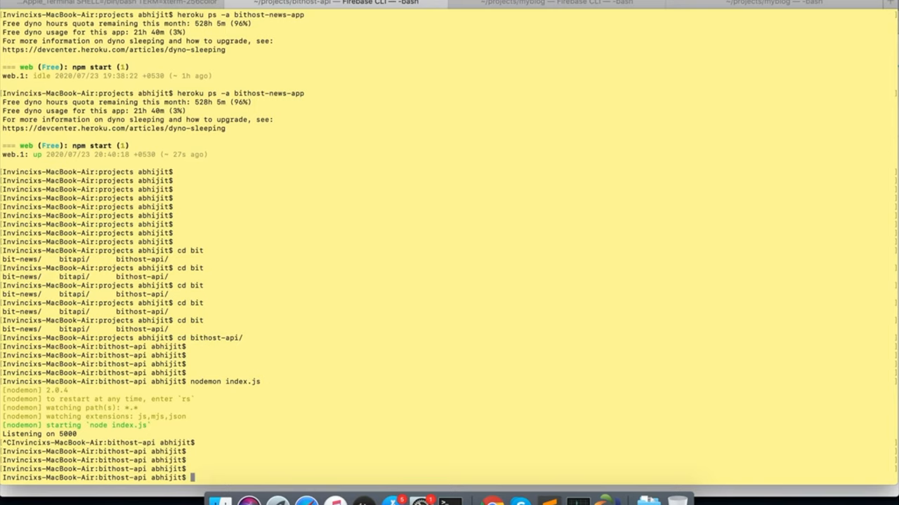
# Run 'heroku logs --tail' from the bithost-api folder to stream live app logs.
pyautogui.write('cd bithost-api/')
pyautogui.write('heroku log')
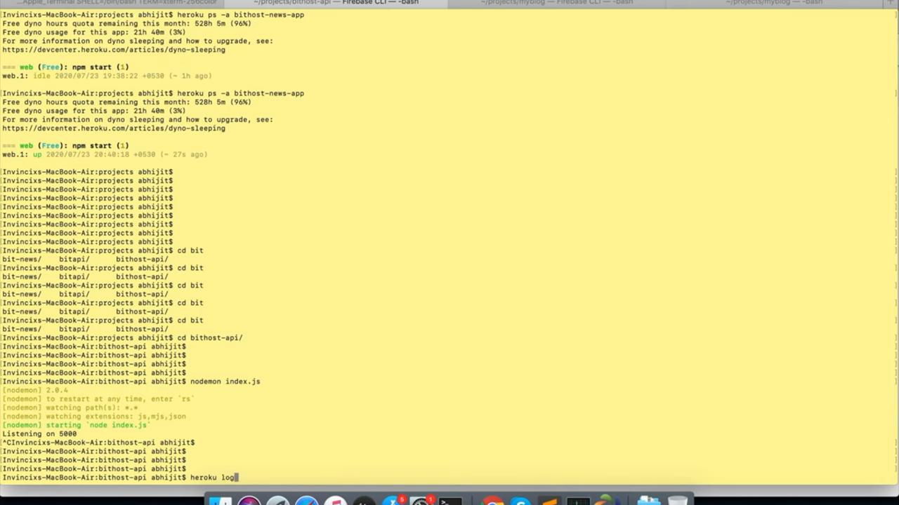
pyautogui.write('s --')
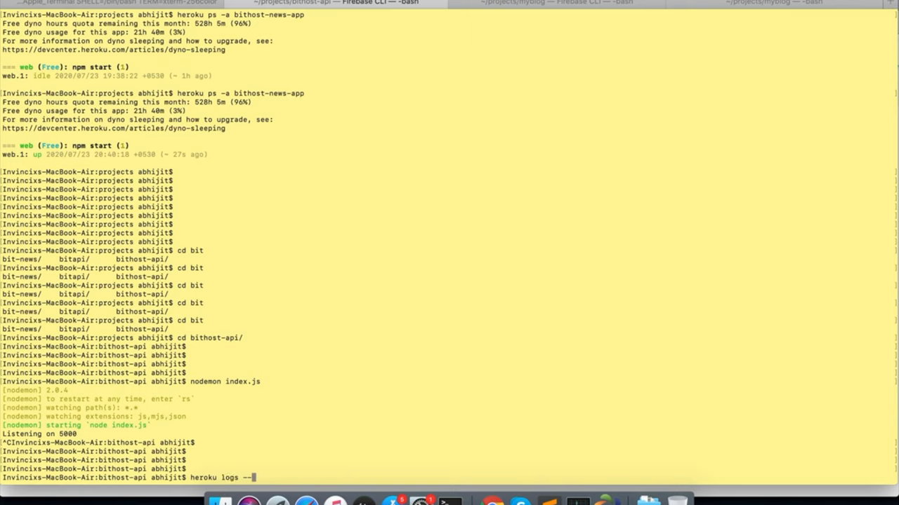
pyautogui.write('tai')
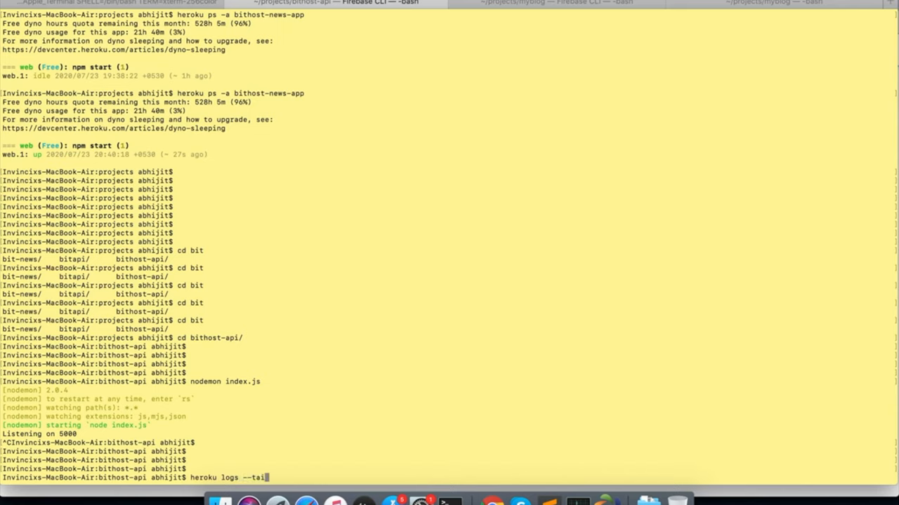
pyautogui.press('Return')
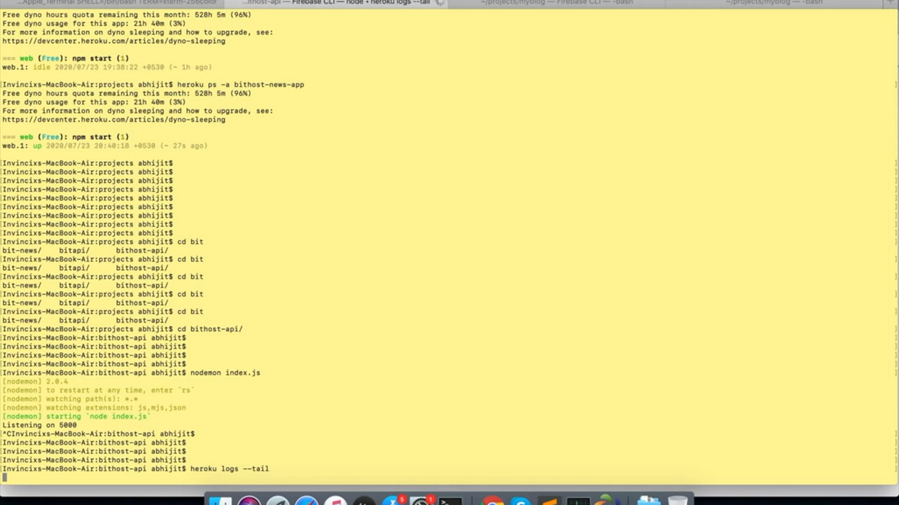
pyautogui.moveTo(478, 308)
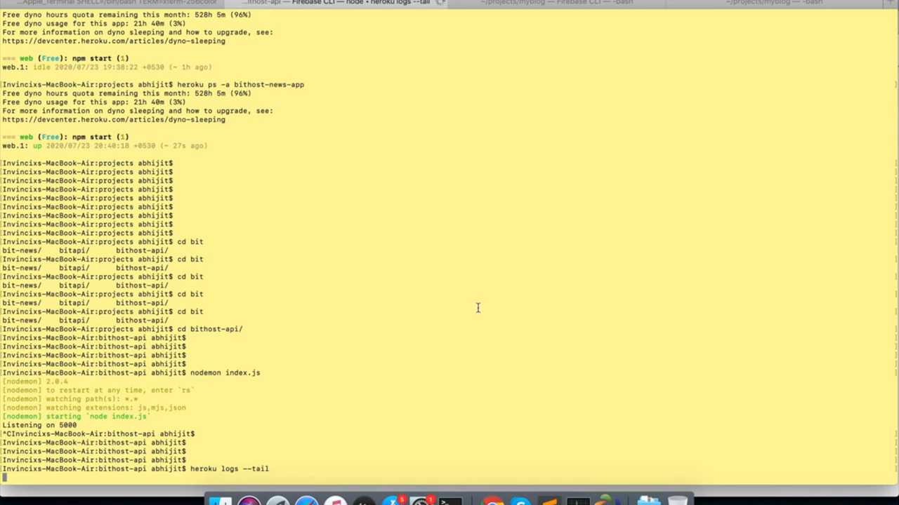
pyautogui.moveTo(148, 497)
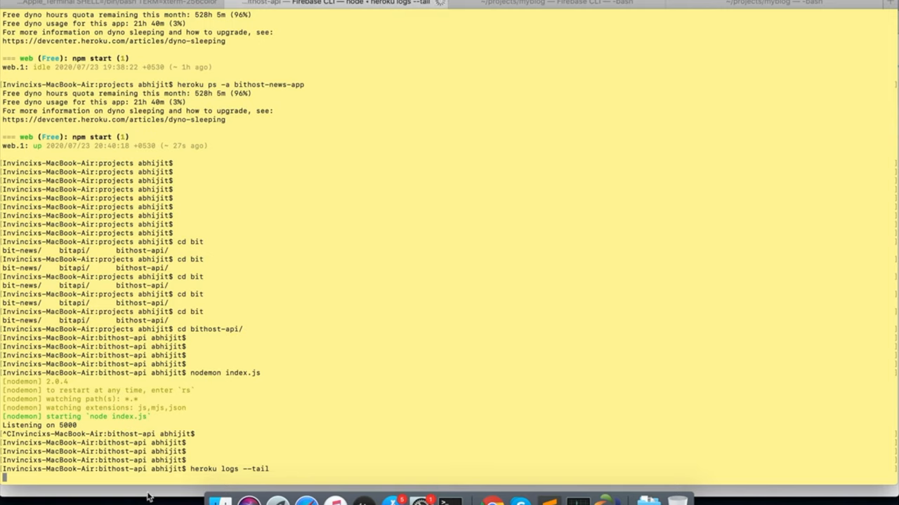
pyautogui.press('Return')
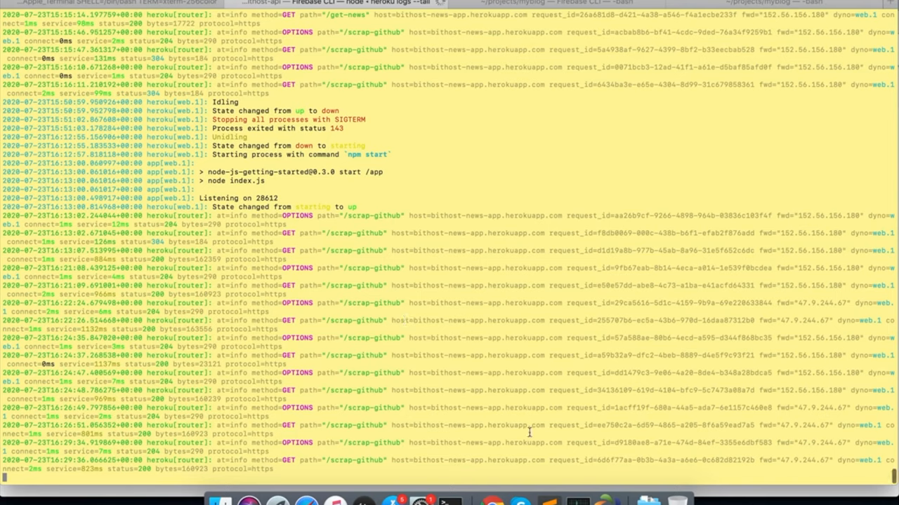
pyautogui.moveTo(215, 203)
pyautogui.write('=============')
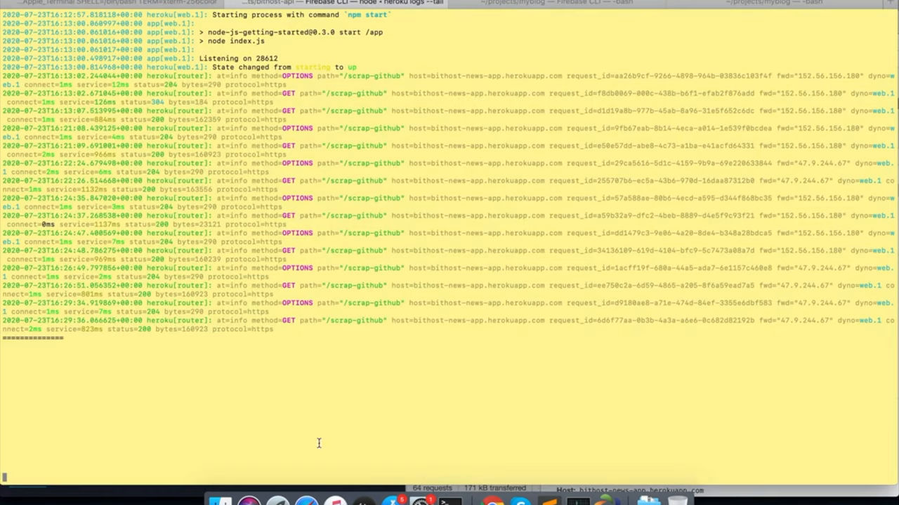
pyautogui.moveTo(305, 442)
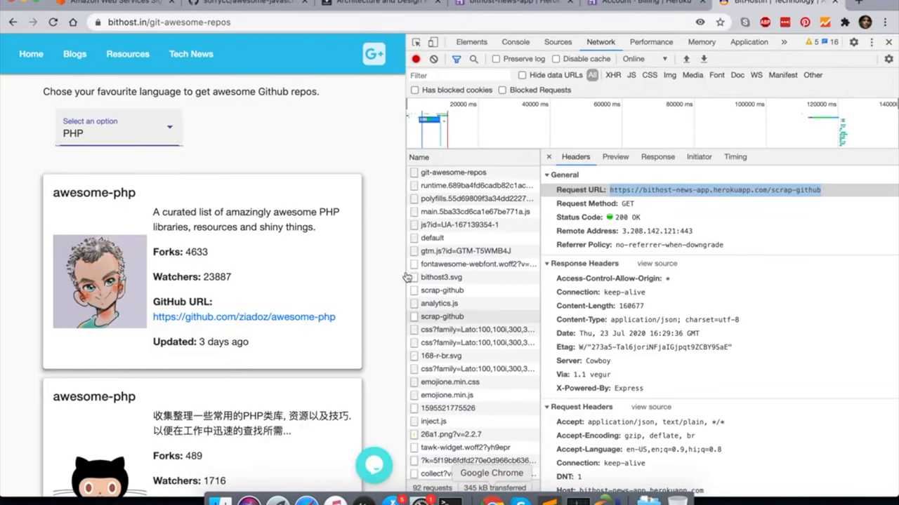
# Navigate to the Dev News category via the Tech News menu.
pyautogui.scroll(-3)
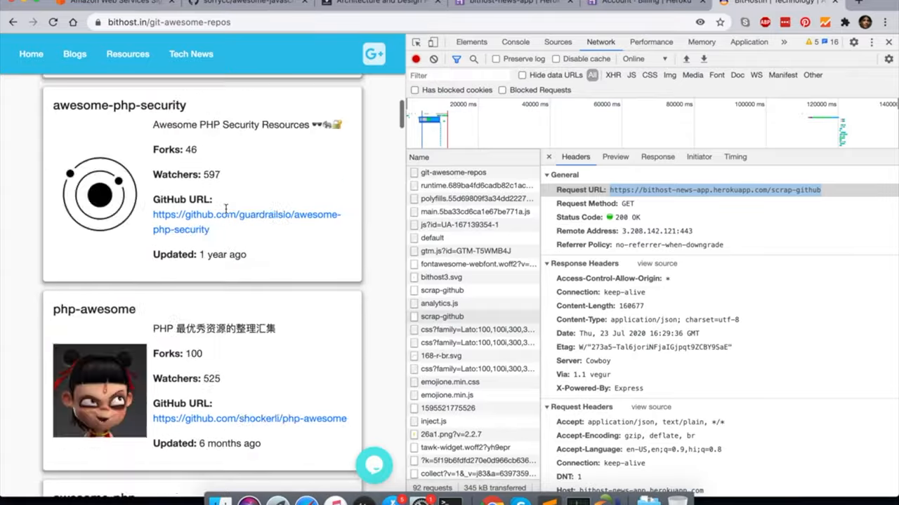
pyautogui.click(191, 54)
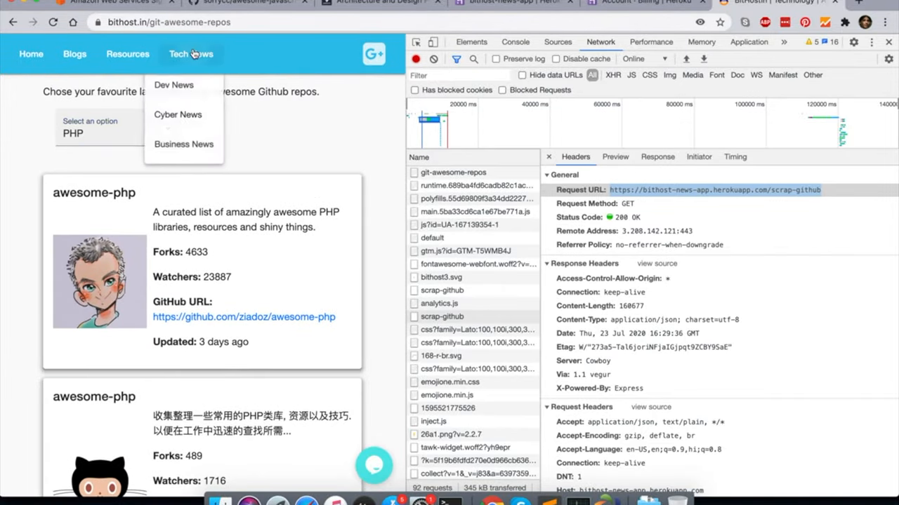
pyautogui.moveTo(173, 85)
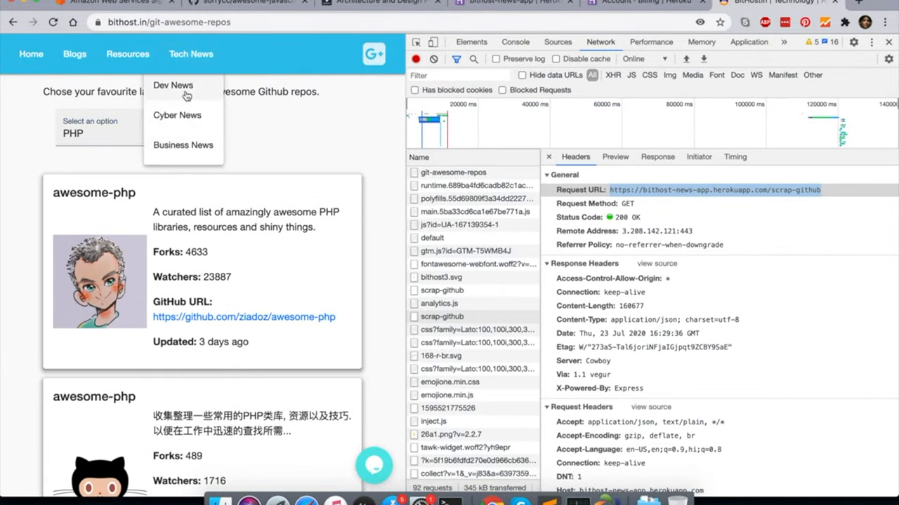
pyautogui.click(173, 85)
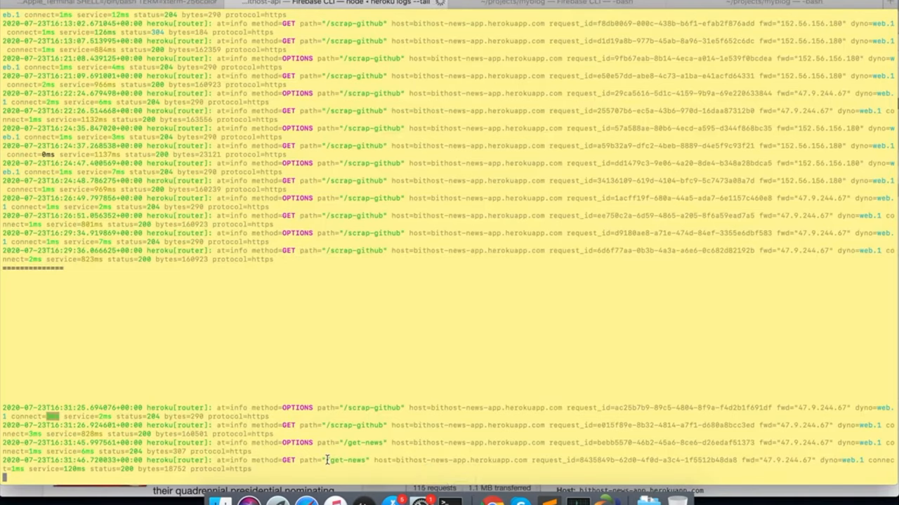
# Highlight the get-news request path in the new Heroku log lines.
pyautogui.doubleClick(346, 460)
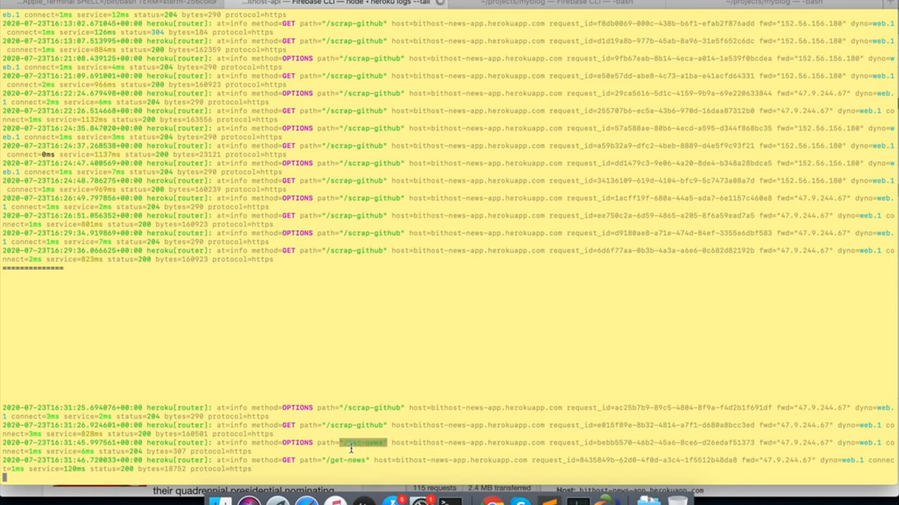
pyautogui.moveTo(492, 501)
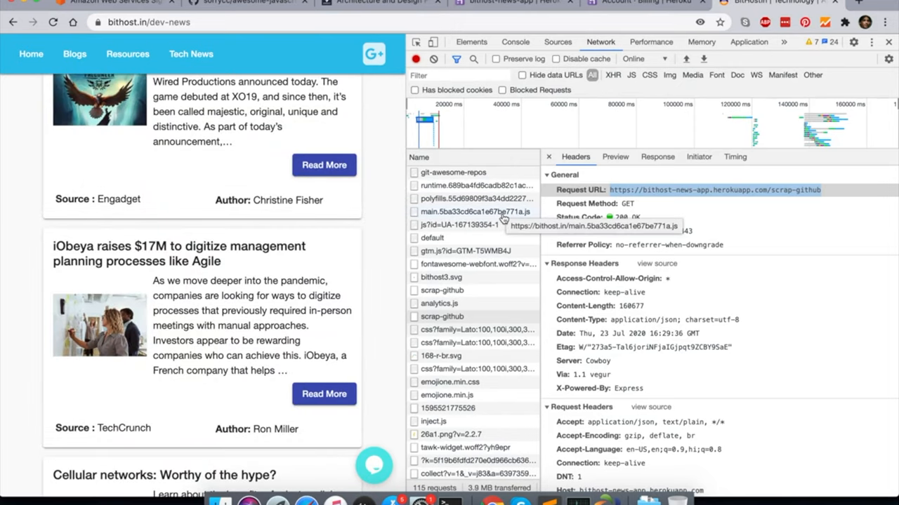
pyautogui.scroll(-3)
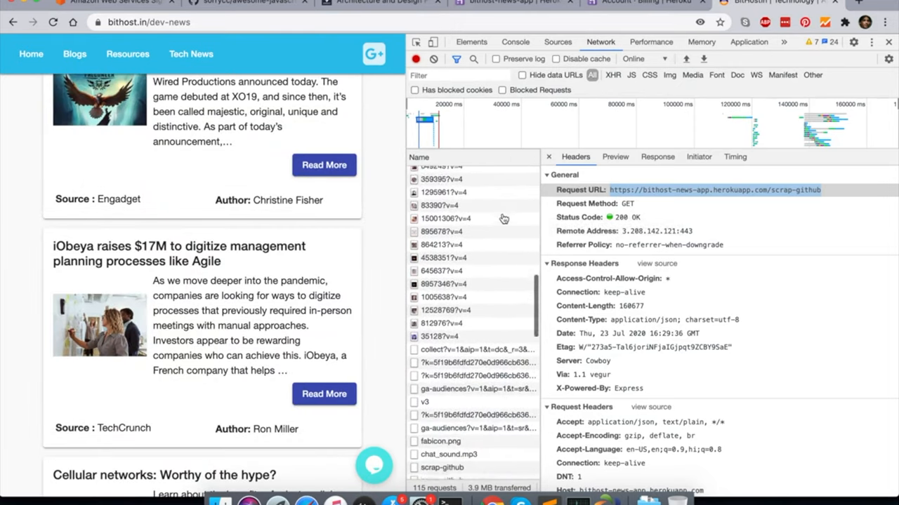
pyautogui.scroll(-3)
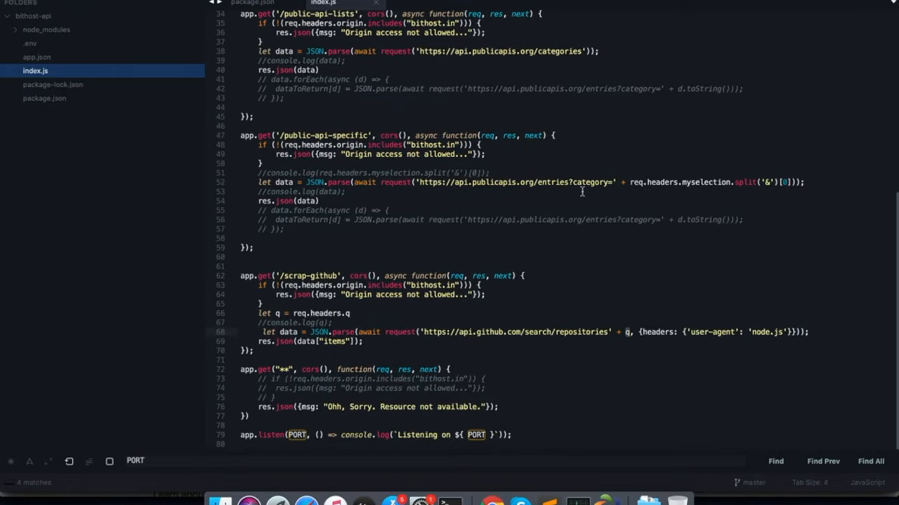
pyautogui.moveTo(432, 318)
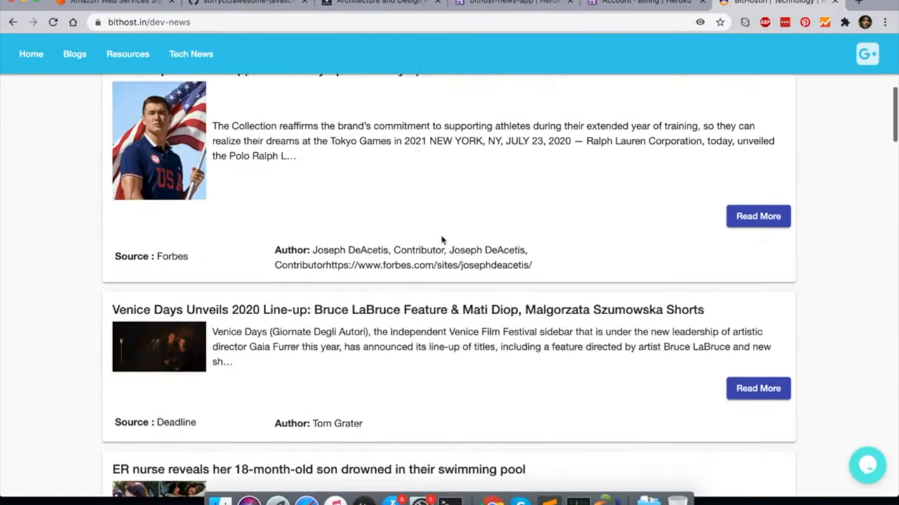
# Navigate to the Free APIs list from the Resources menu.
pyautogui.scroll(3)
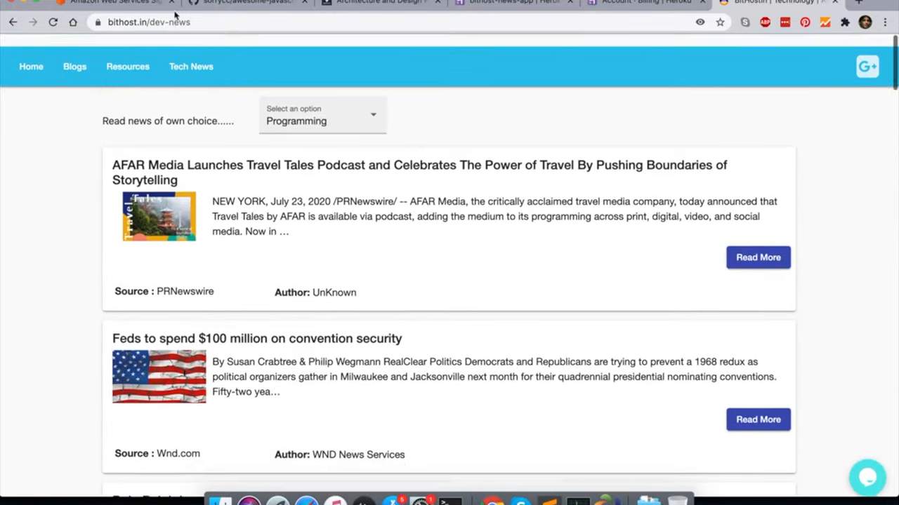
pyautogui.click(128, 54)
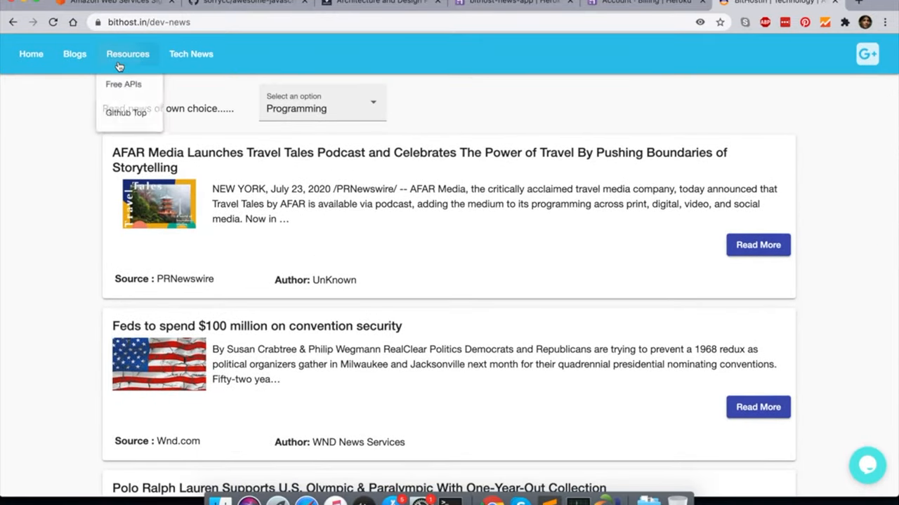
pyautogui.click(123, 85)
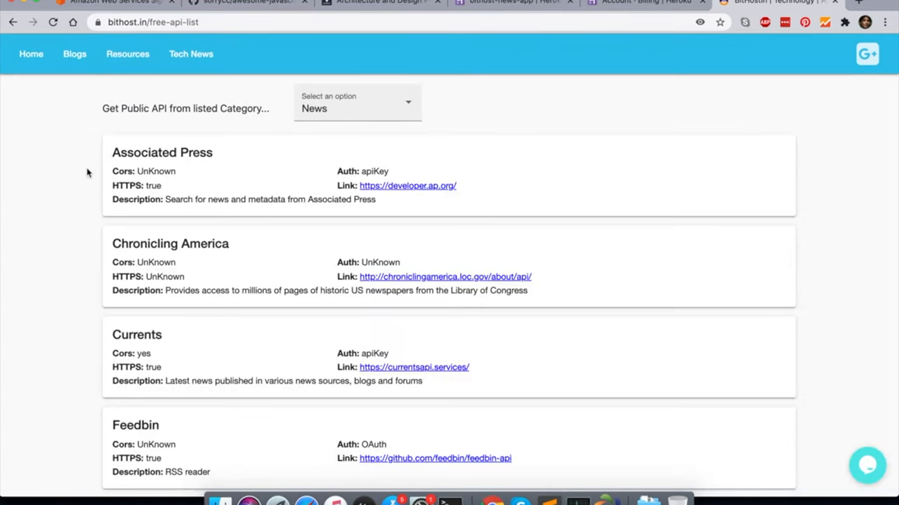
pyautogui.moveTo(112, 173)
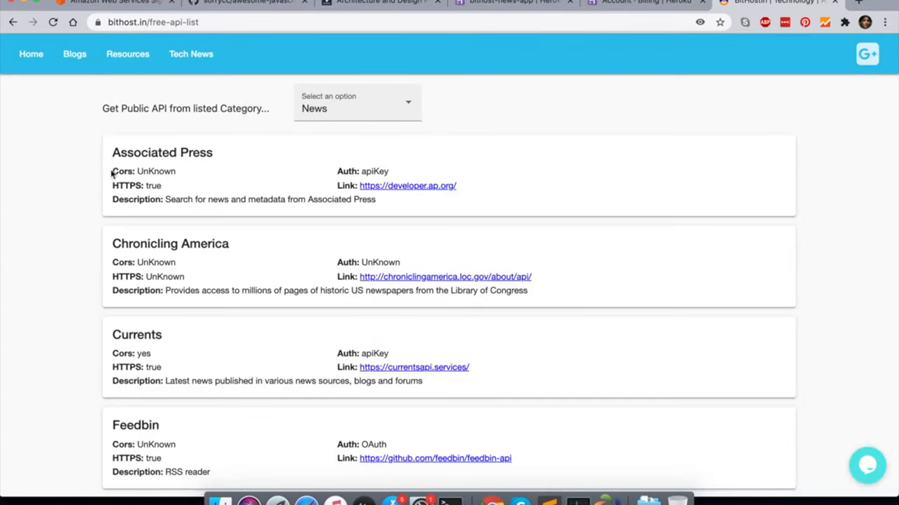
# Inspect the Associated Press Cors field, skim the News APIs, and expand the category list.
pyautogui.doubleClick(156, 171)
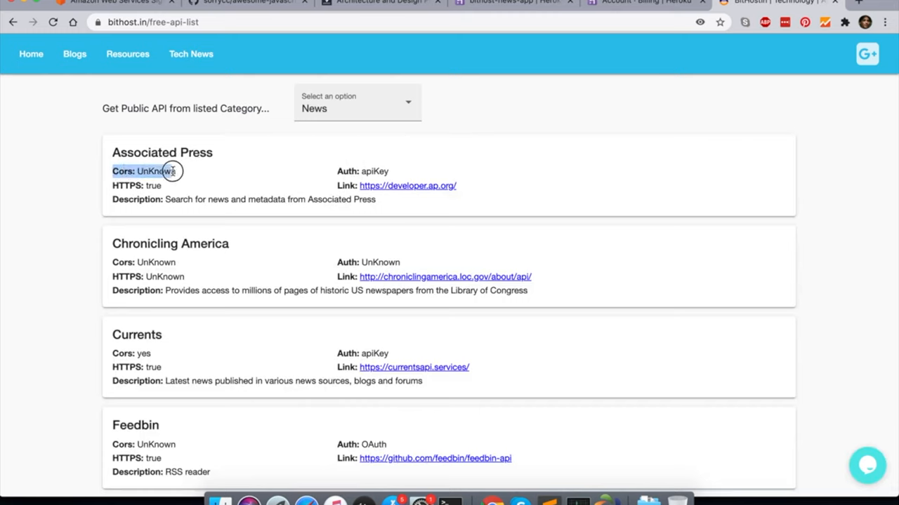
pyautogui.doubleClick(156, 171)
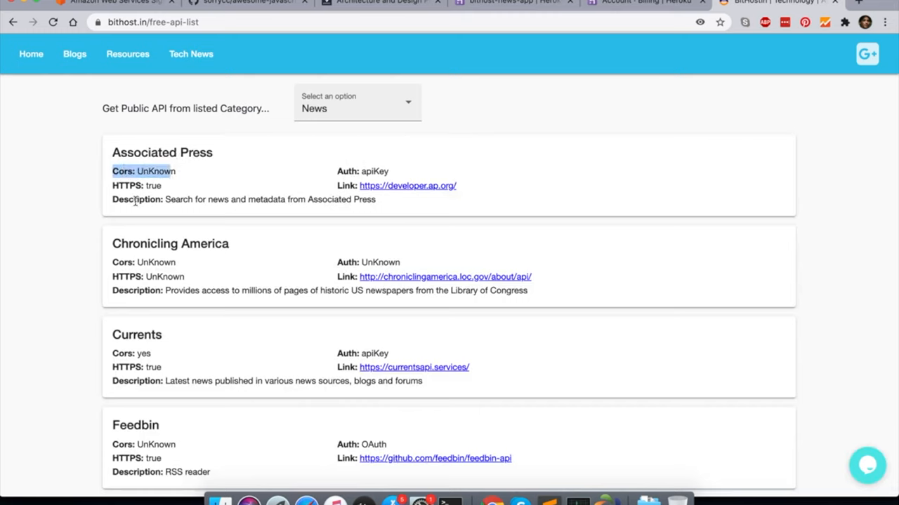
pyautogui.moveTo(226, 195)
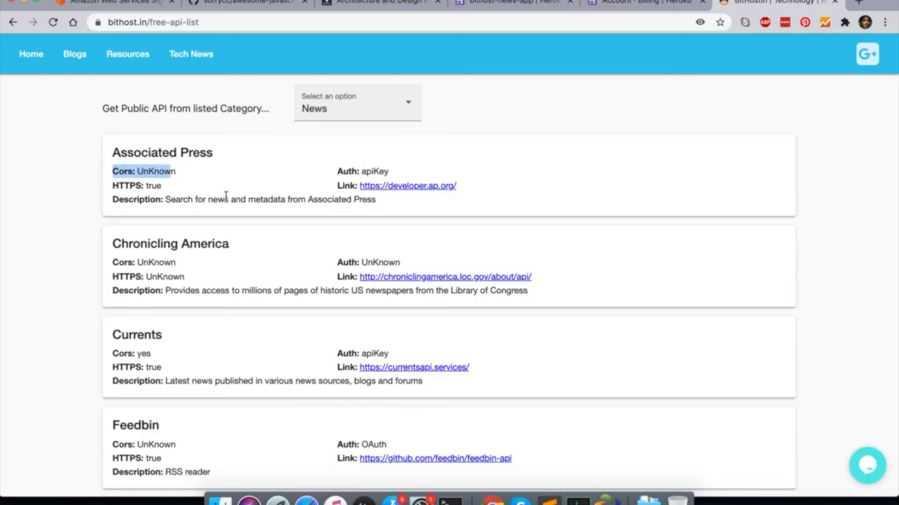
pyautogui.scroll(-3)
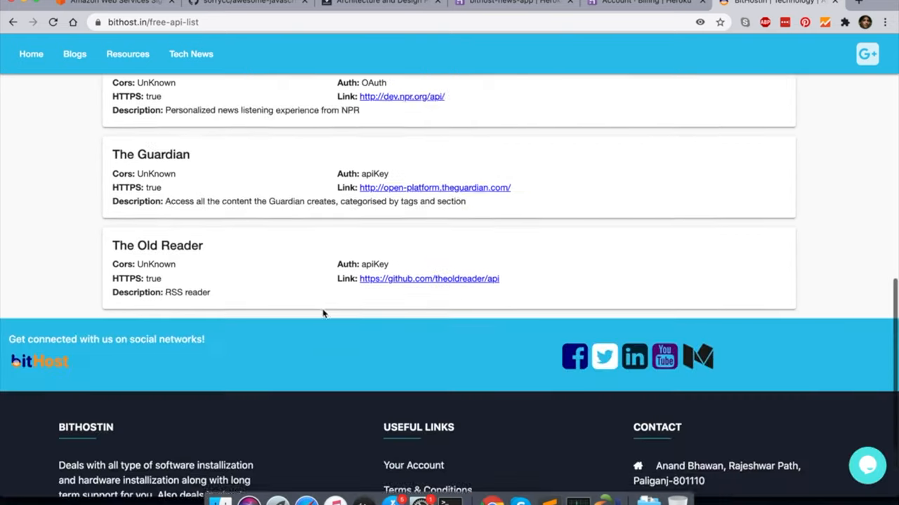
pyautogui.scroll(3)
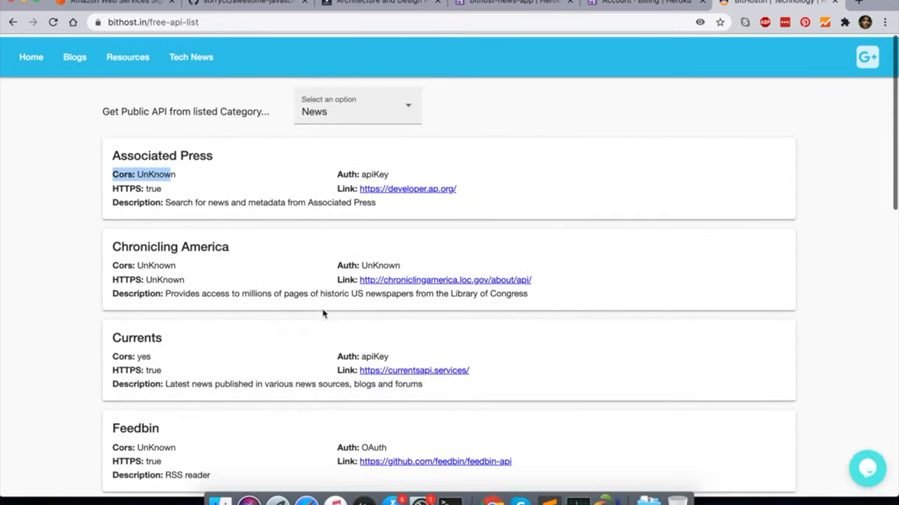
pyautogui.click(357, 106)
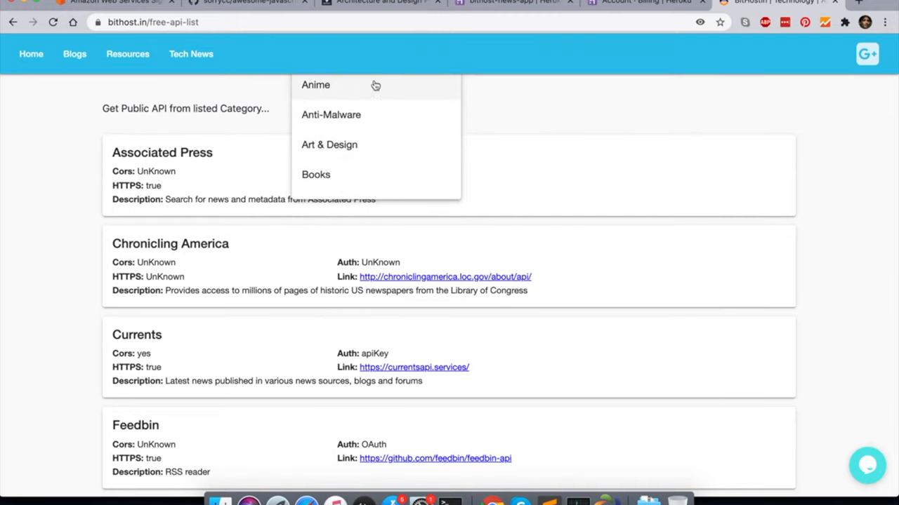
# View the Anti-Malware APIs, then the Cloud Storage & File Sharing APIs.
pyautogui.click(330, 114)
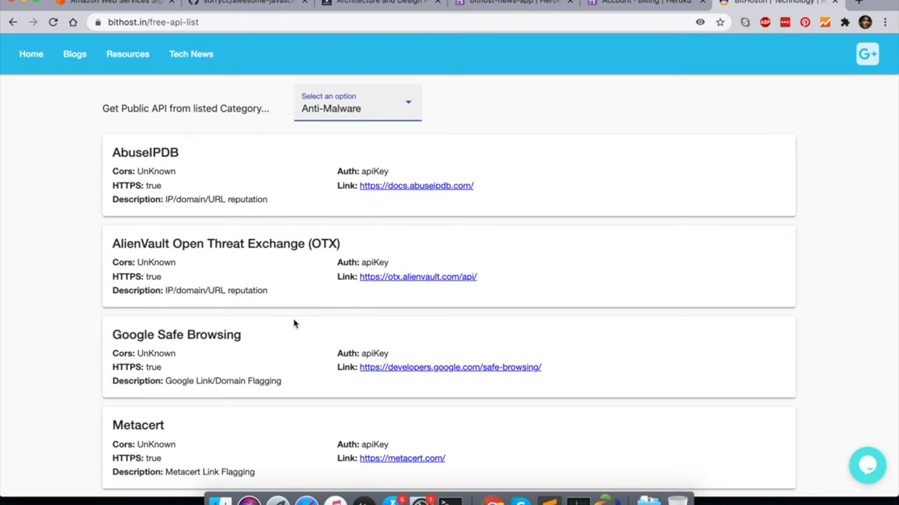
pyautogui.moveTo(376, 119)
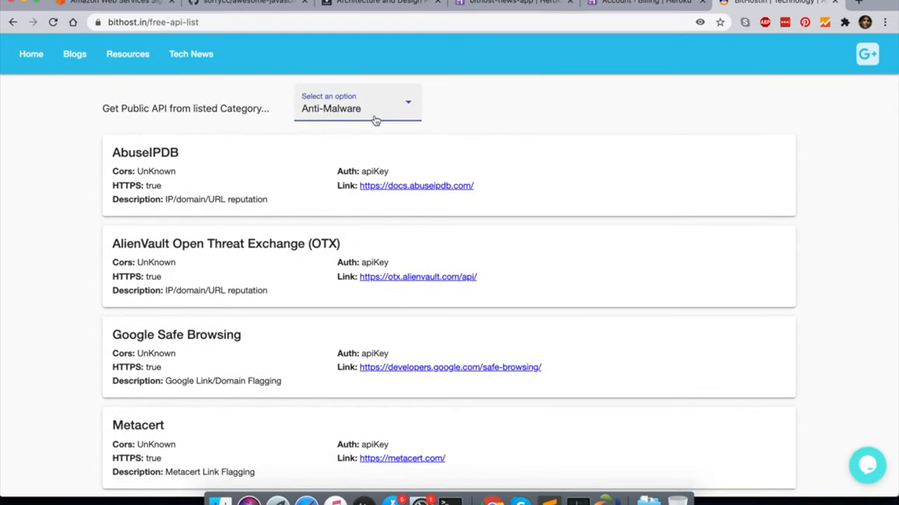
pyautogui.click(357, 102)
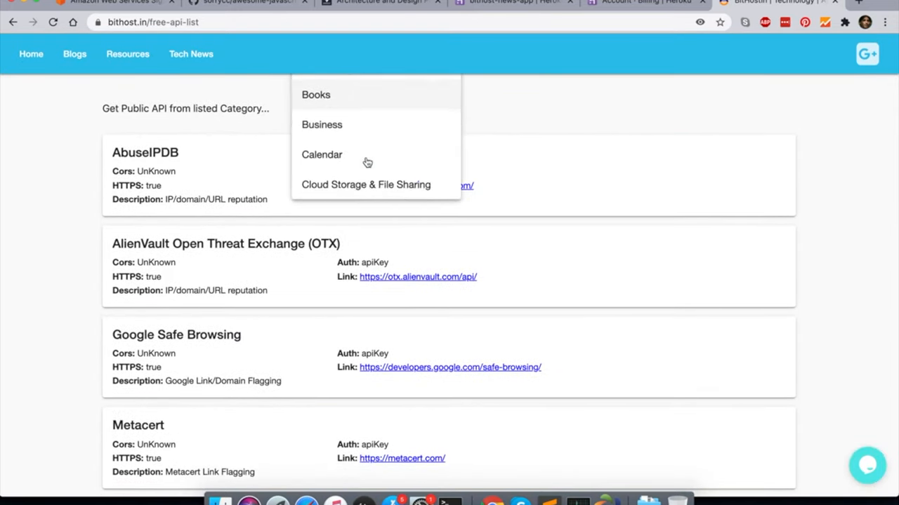
pyautogui.scroll(-3)
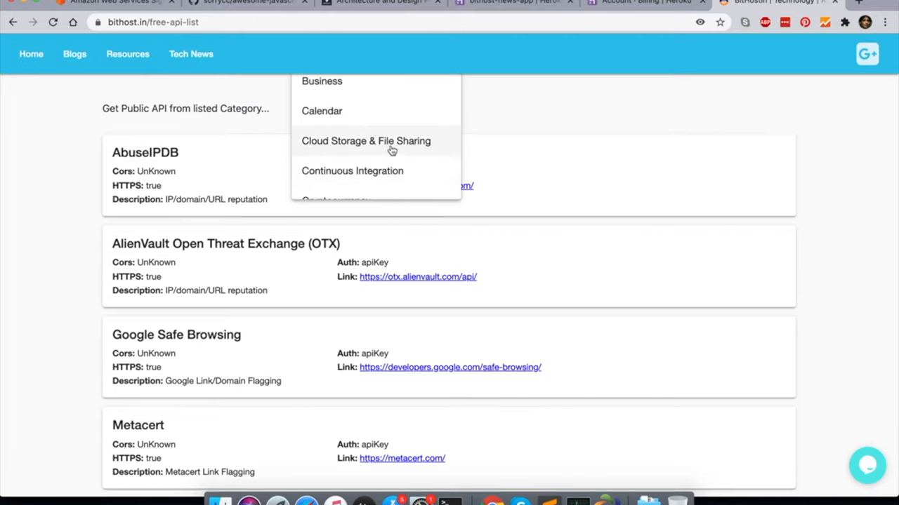
pyautogui.click(365, 140)
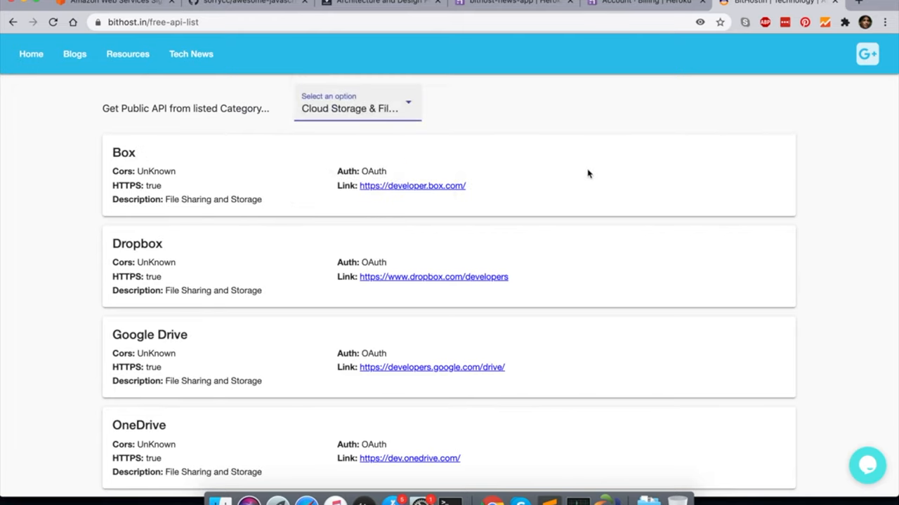
pyautogui.moveTo(288, 223)
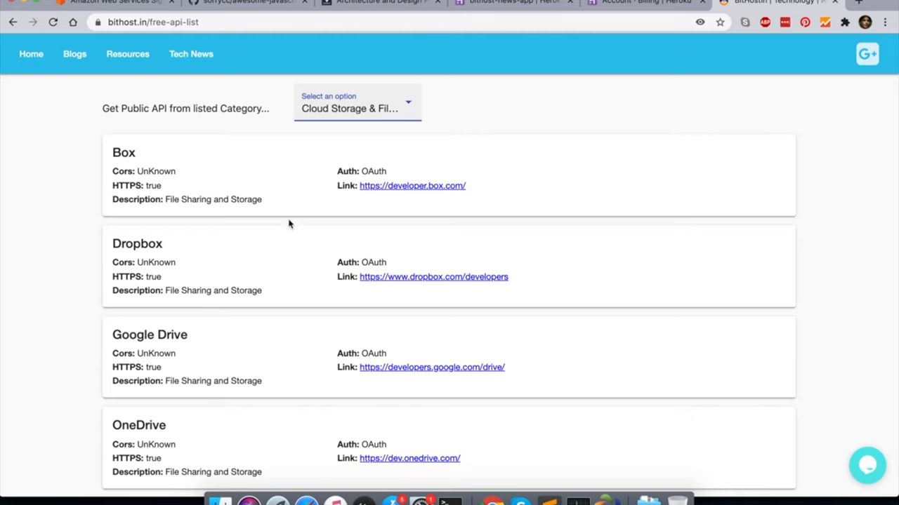
pyautogui.moveTo(306, 230)
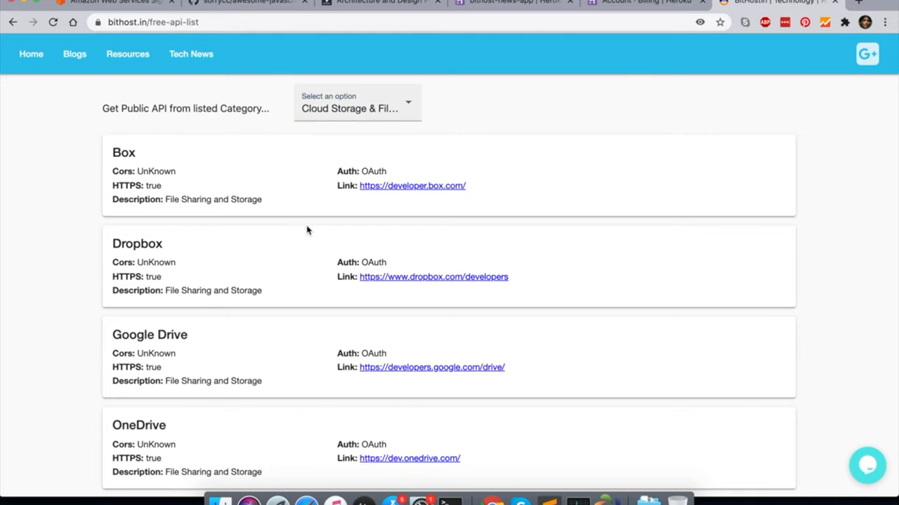
pyautogui.scroll(-3)
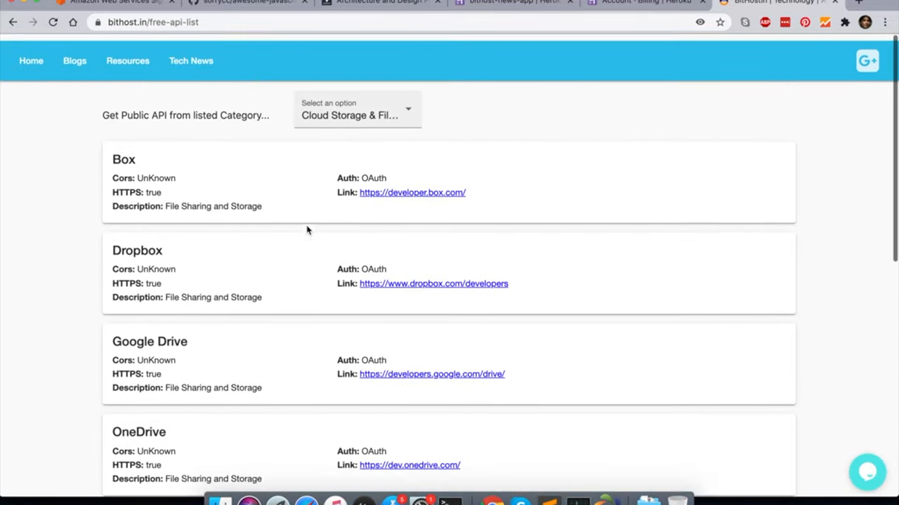
# View the Cryptocurrency APIs, then the Environment APIs such as AirVisual and OpenAQ.
pyautogui.click(357, 115)
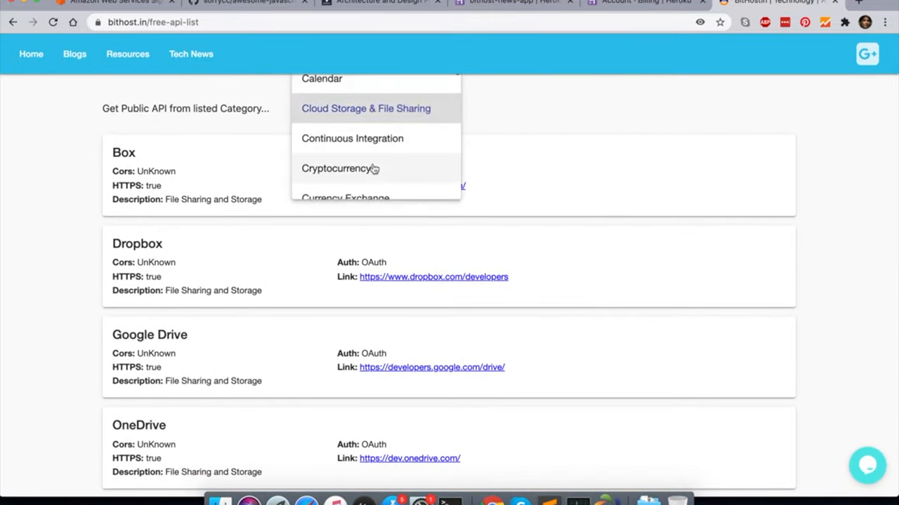
pyautogui.click(340, 168)
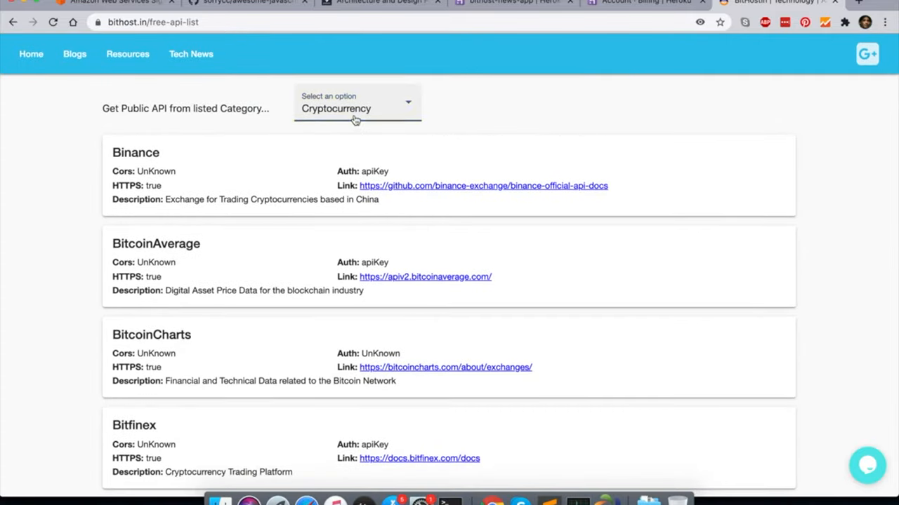
pyautogui.click(357, 106)
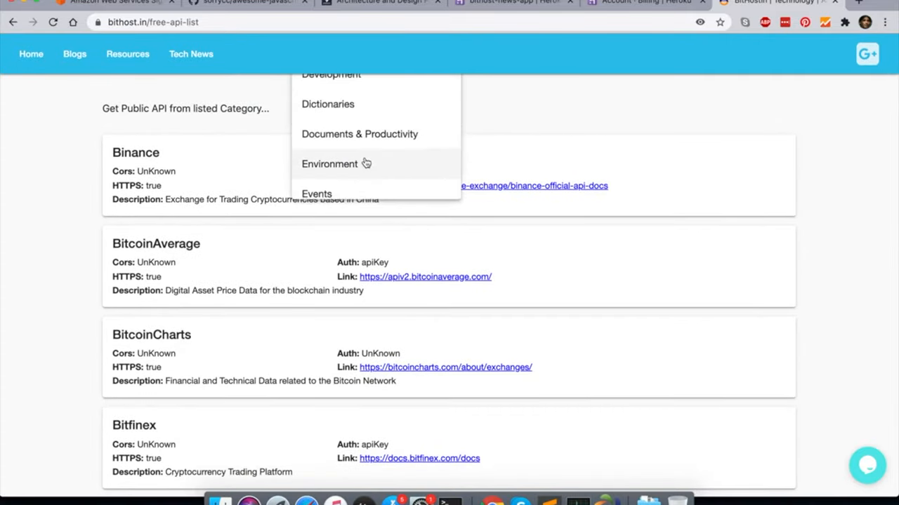
pyautogui.click(329, 163)
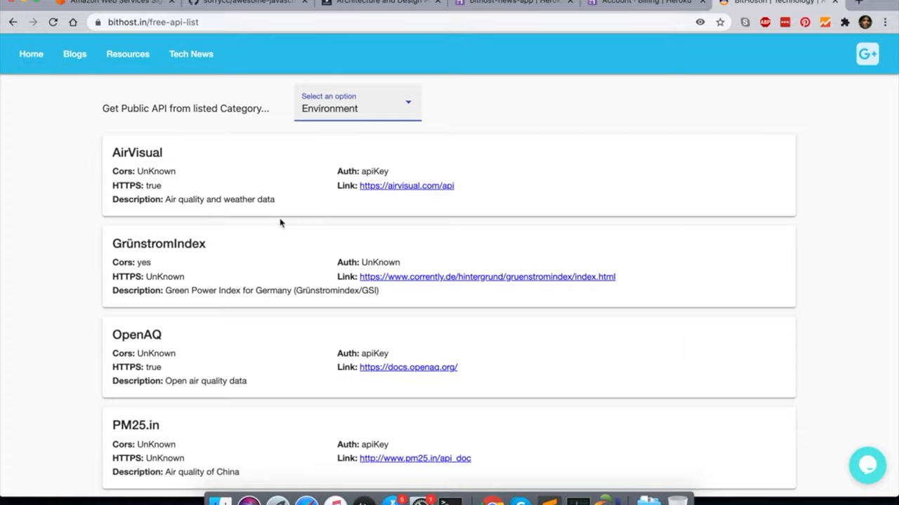
pyautogui.click(191, 54)
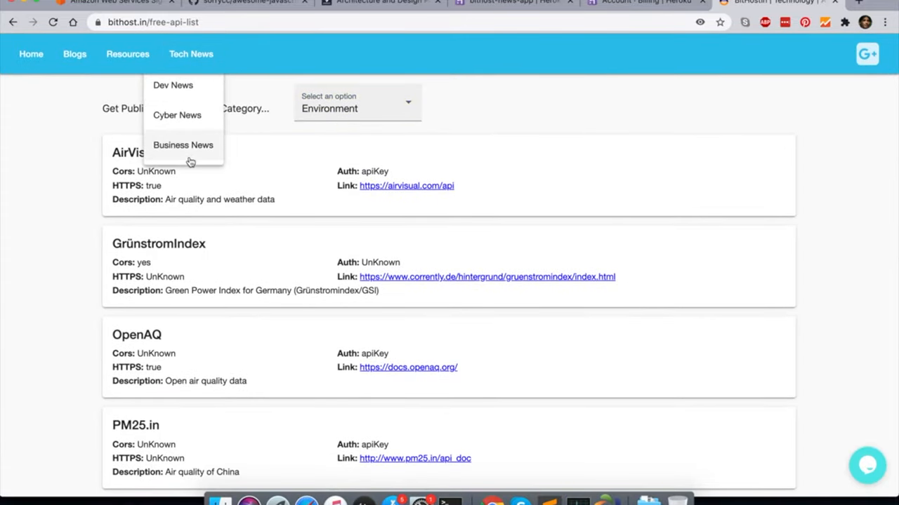
# Go to the Cyber News section and read down through its cybersecurity articles.
pyautogui.click(177, 115)
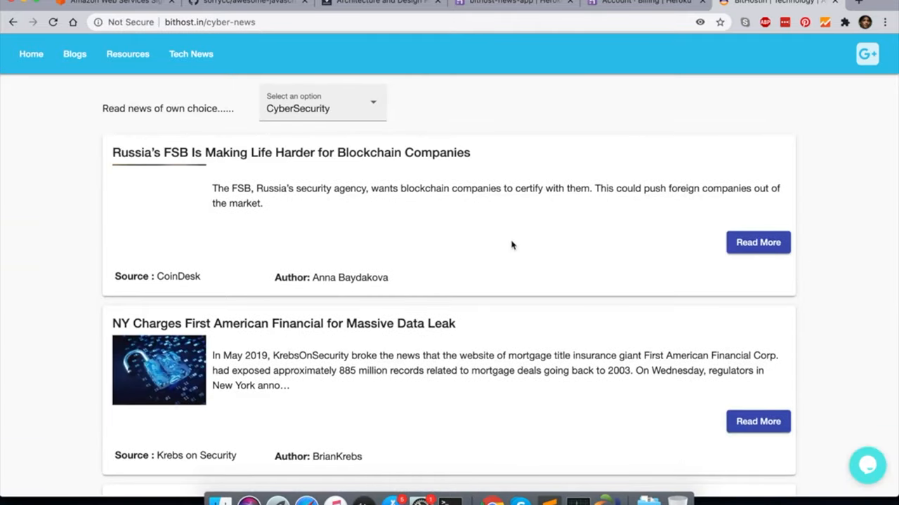
pyautogui.scroll(-3)
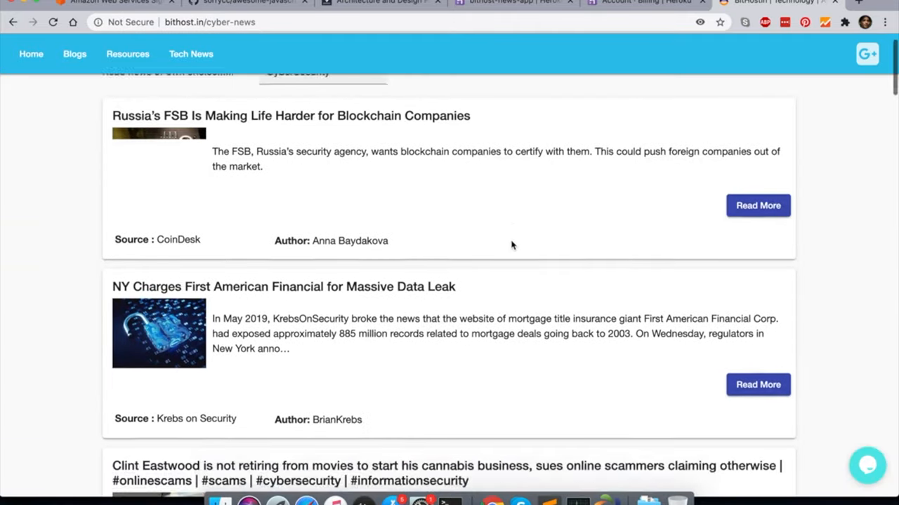
pyautogui.scroll(-3)
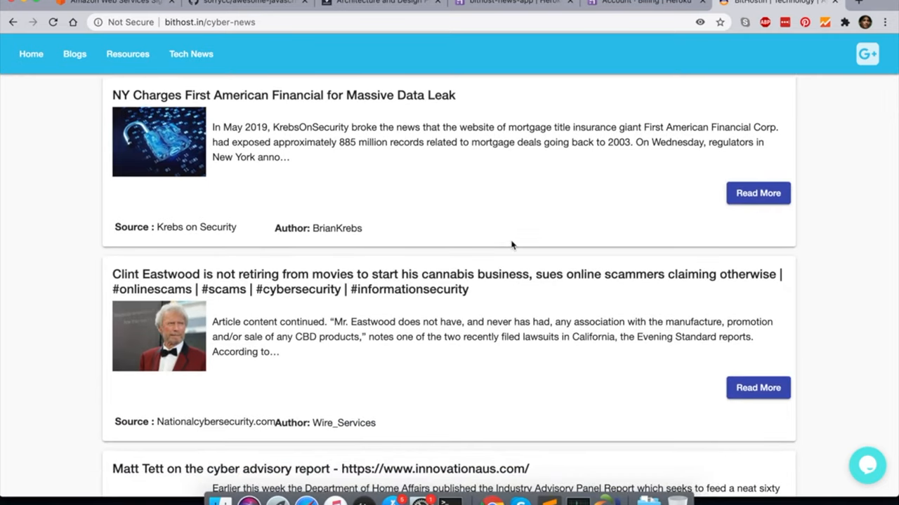
pyautogui.scroll(-3)
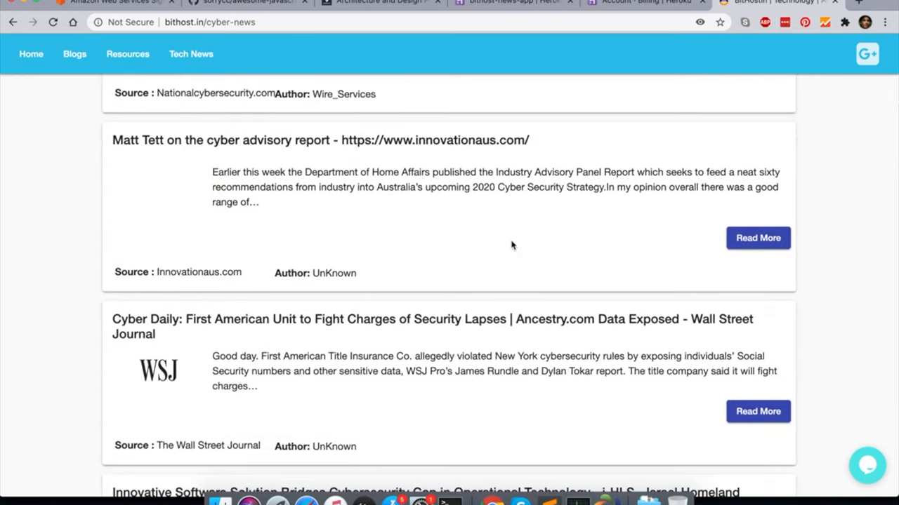
pyautogui.scroll(-3)
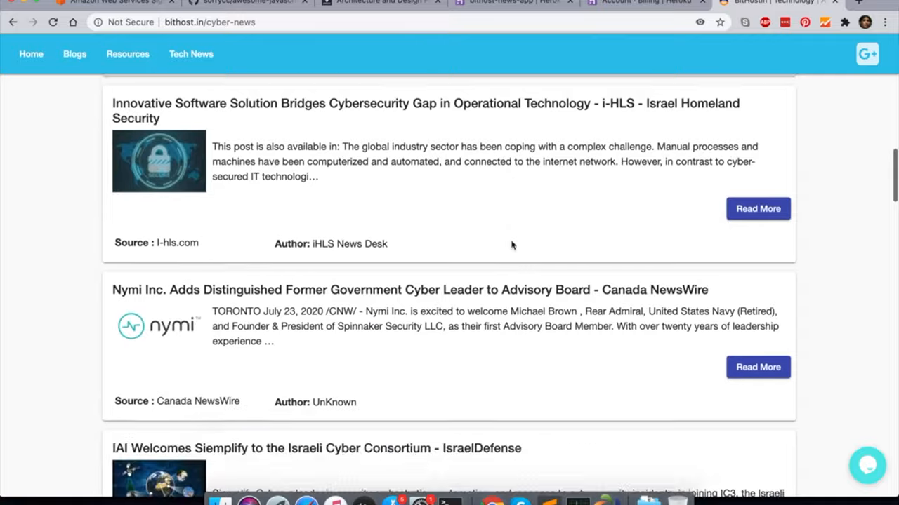
pyautogui.scroll(-3)
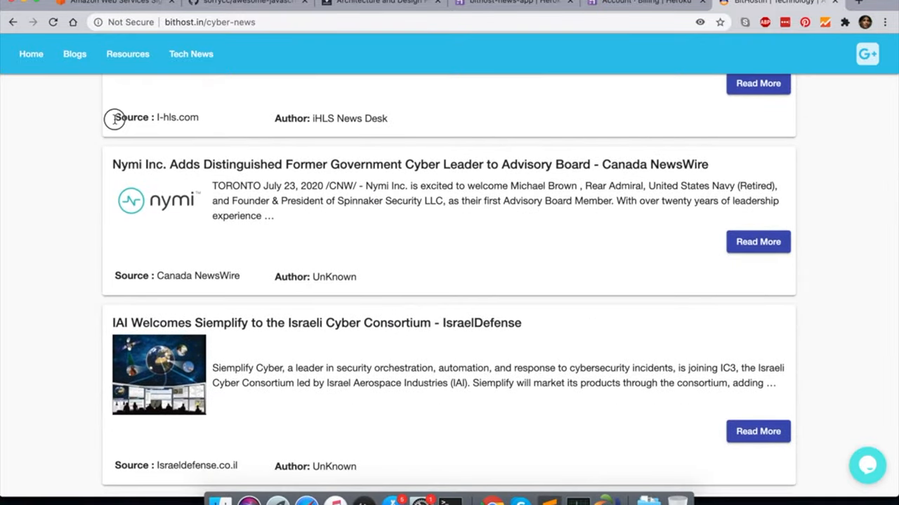
pyautogui.scroll(-3)
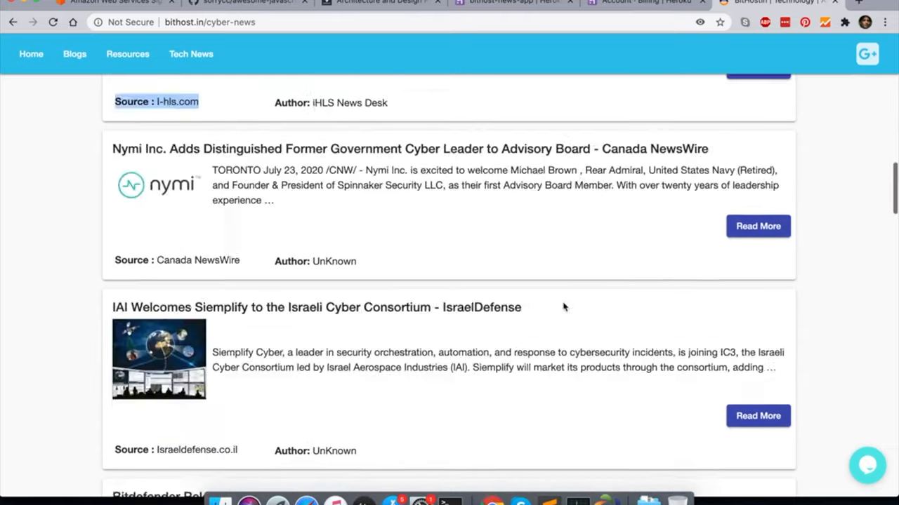
pyautogui.scroll(-3)
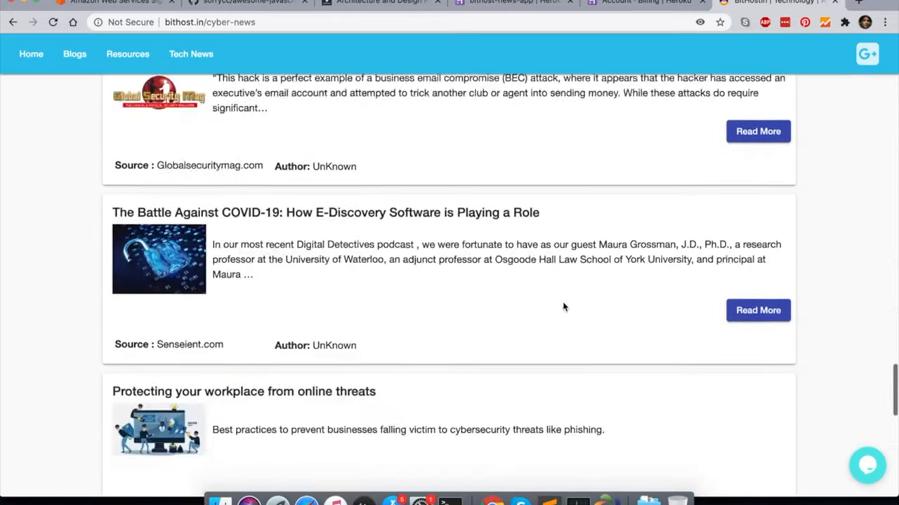
pyautogui.scroll(-3)
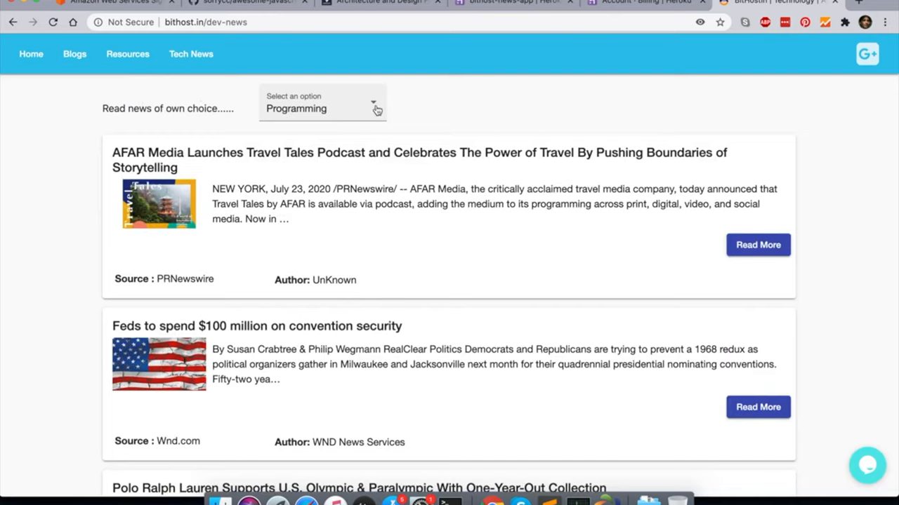
# Switch Dev News to PHP, then Python, then Typescript articles.
pyautogui.click(322, 108)
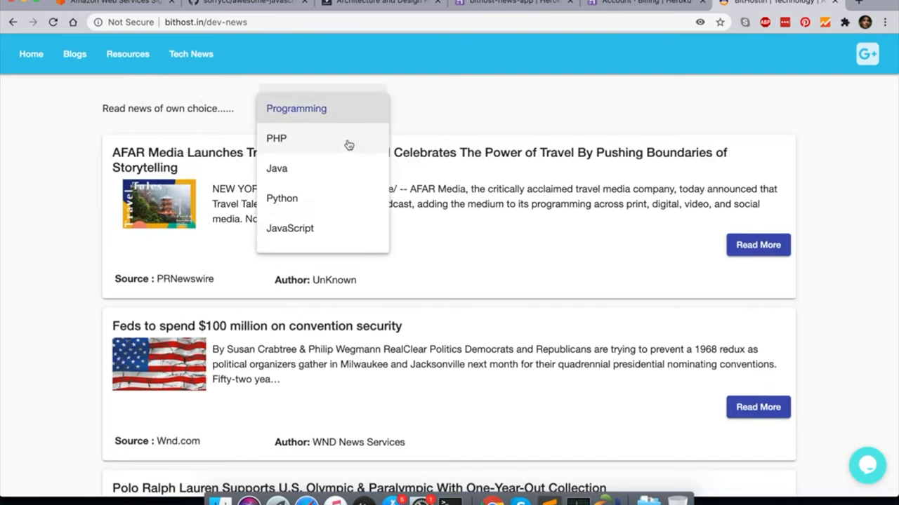
pyautogui.click(276, 138)
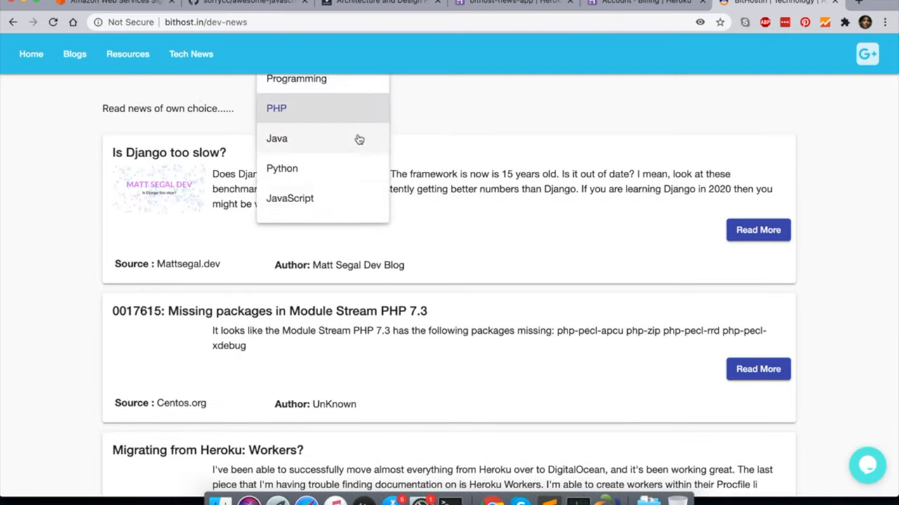
pyautogui.click(281, 168)
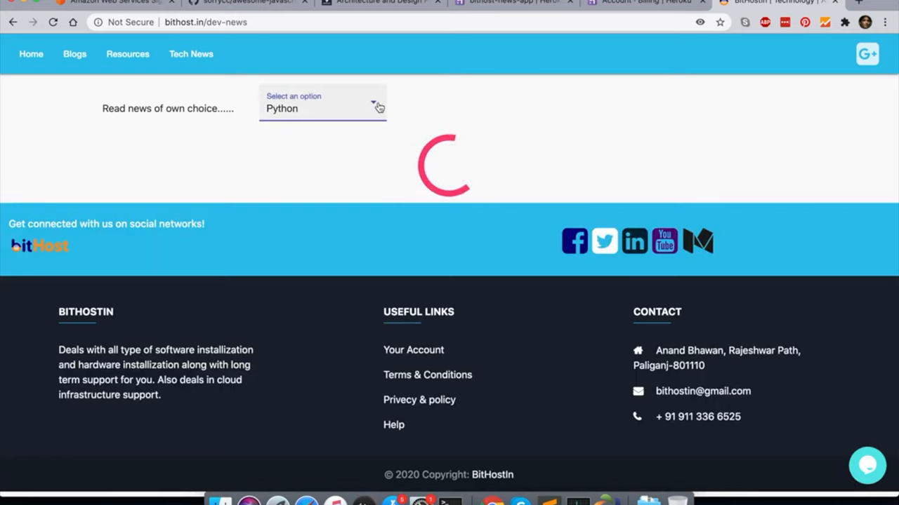
pyautogui.click(375, 106)
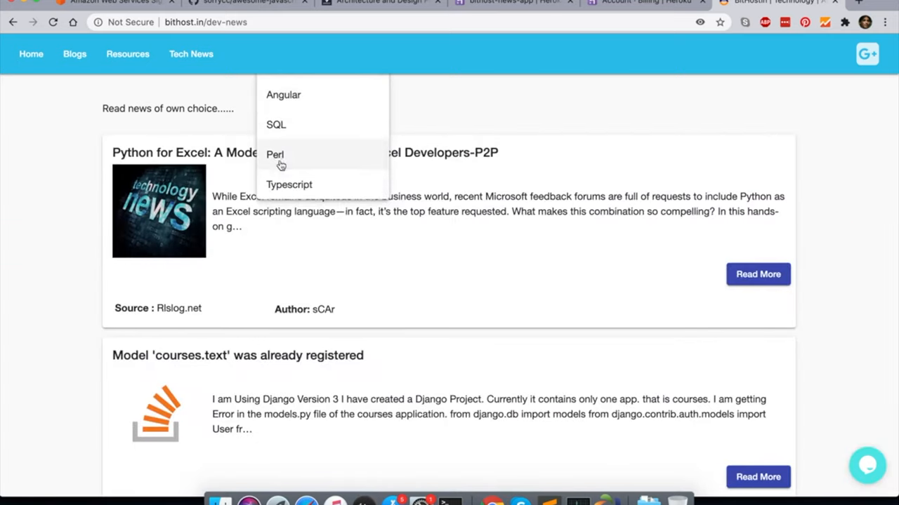
pyautogui.click(289, 184)
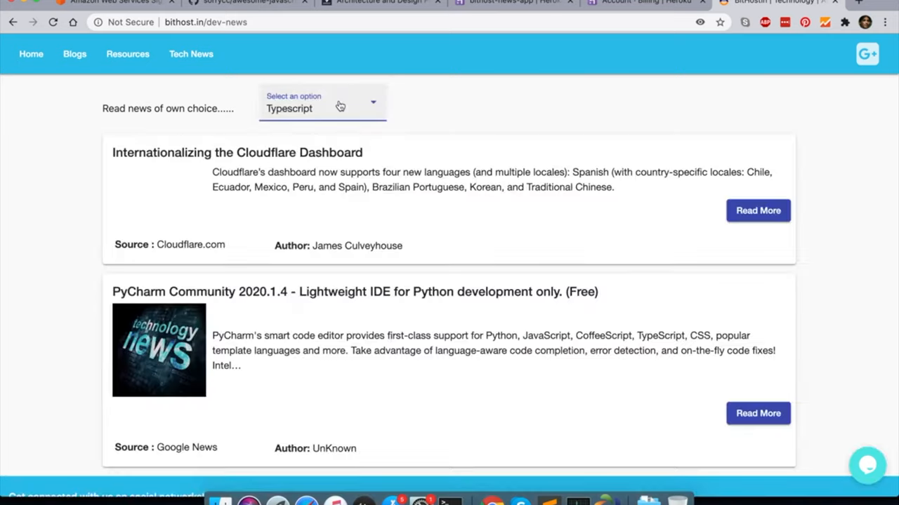
pyautogui.click(321, 108)
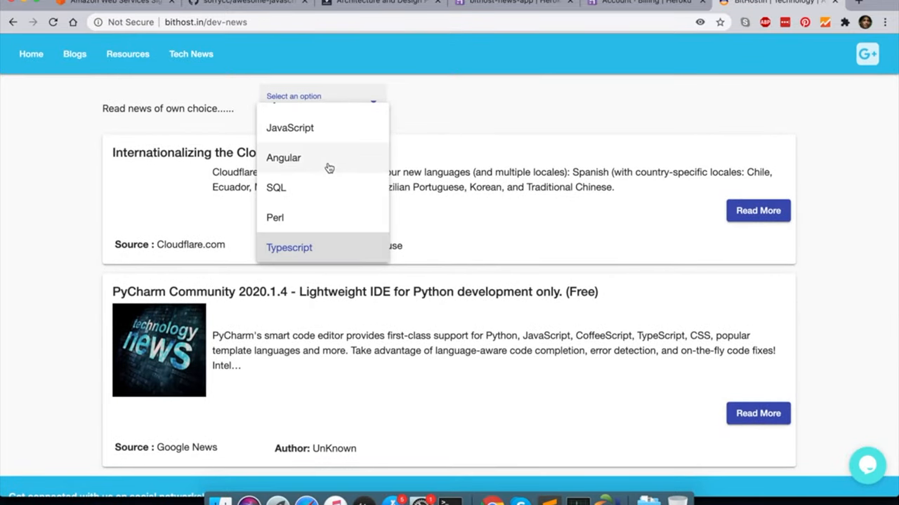
pyautogui.moveTo(351, 152)
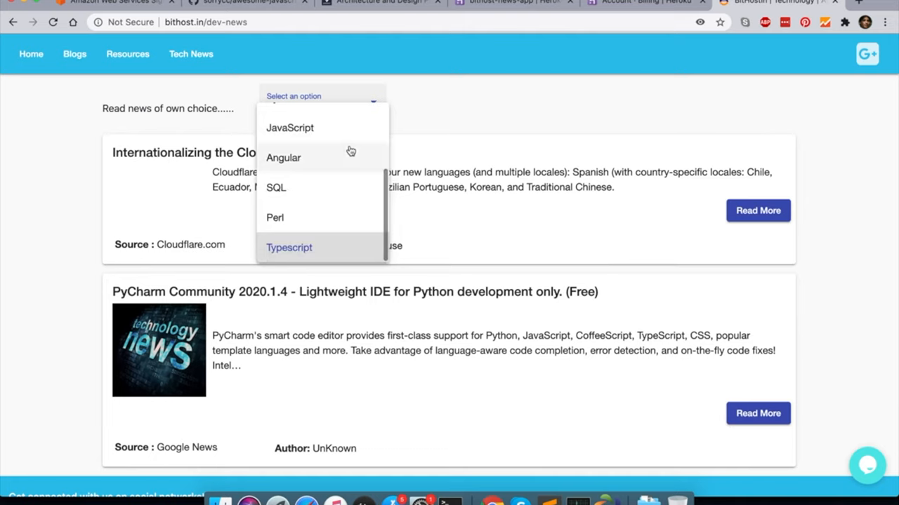
pyautogui.scroll(3)
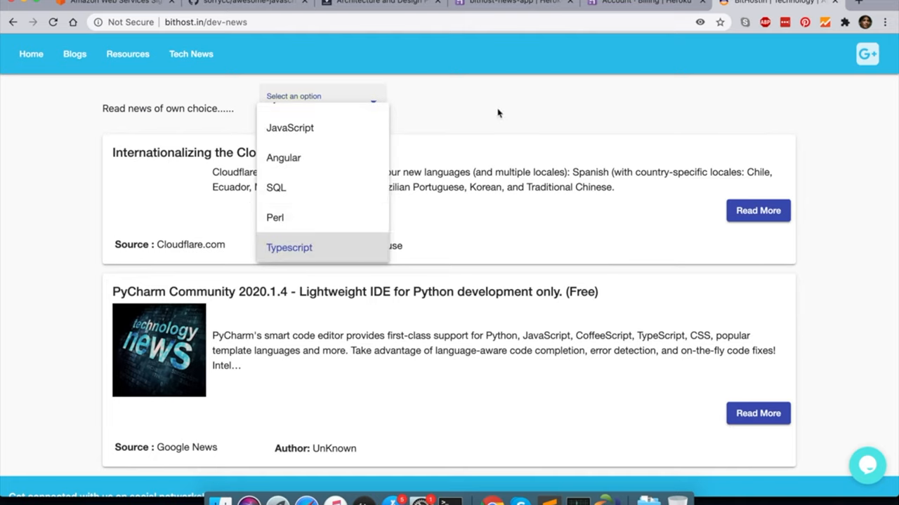
# Show the Business category's Tech News stories and skim them.
pyautogui.click(288, 247)
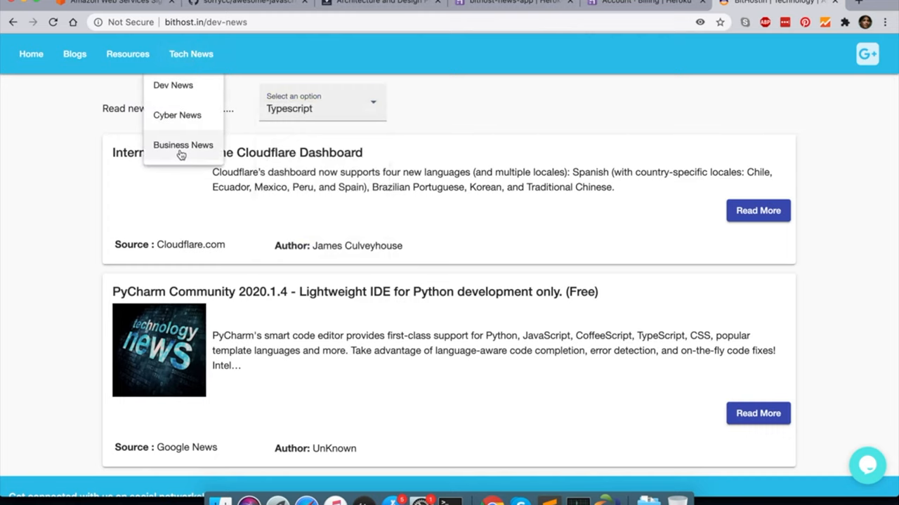
pyautogui.click(182, 146)
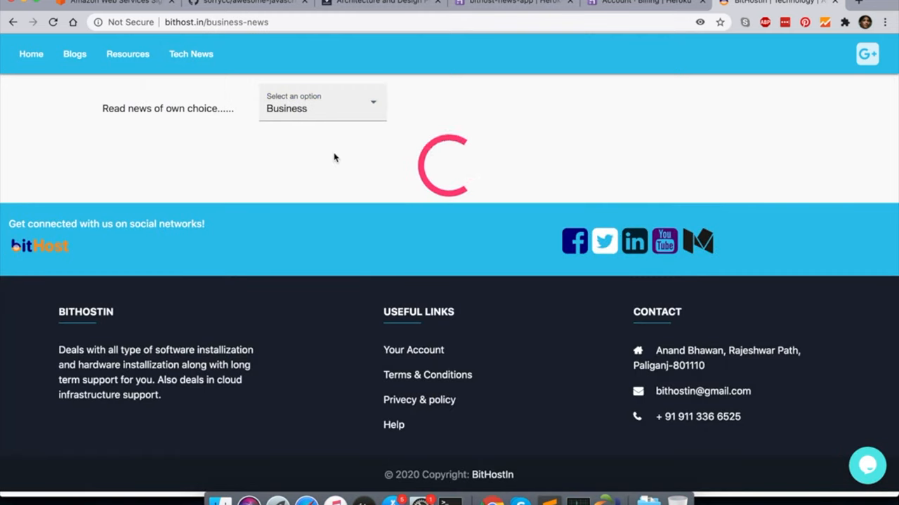
pyautogui.moveTo(526, 184)
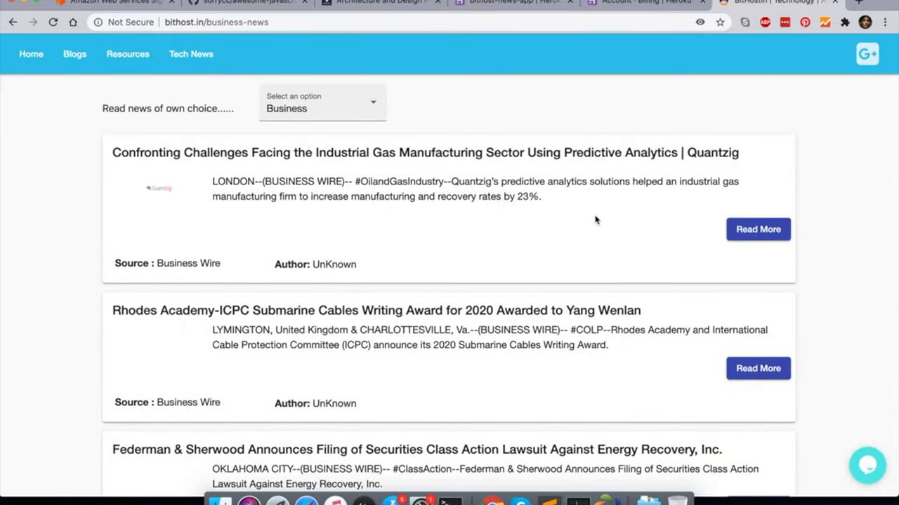
pyautogui.scroll(-3)
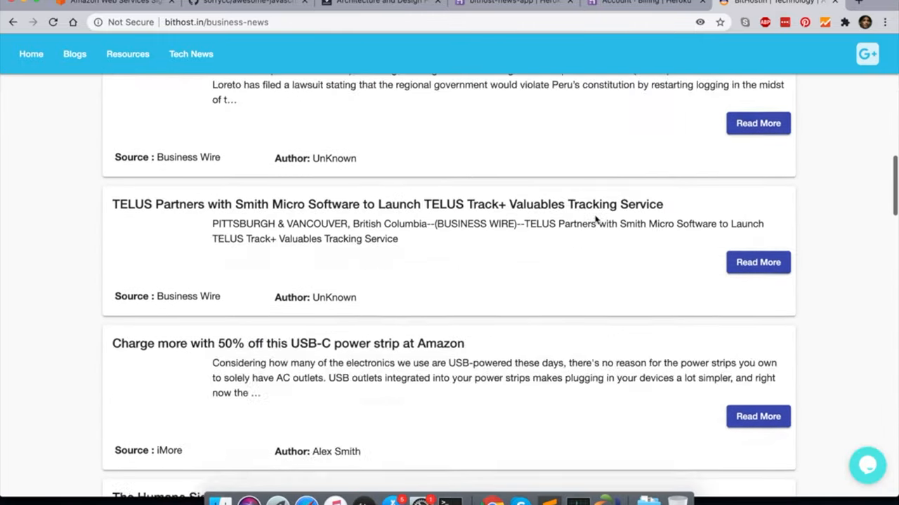
pyautogui.scroll(3)
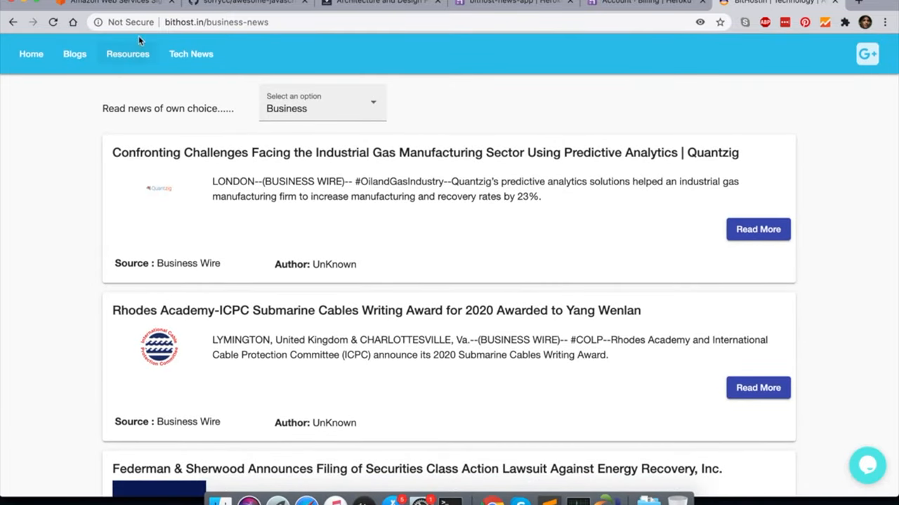
pyautogui.moveTo(237, 59)
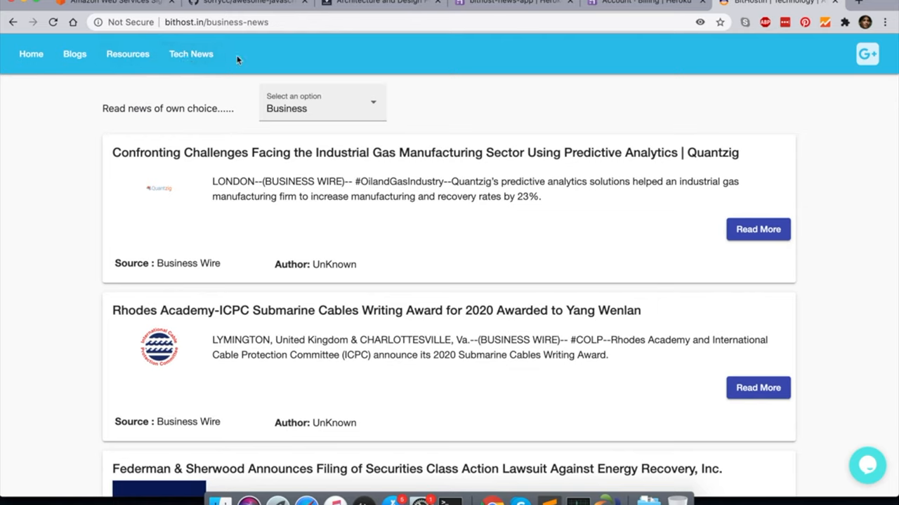
pyautogui.moveTo(69, 63)
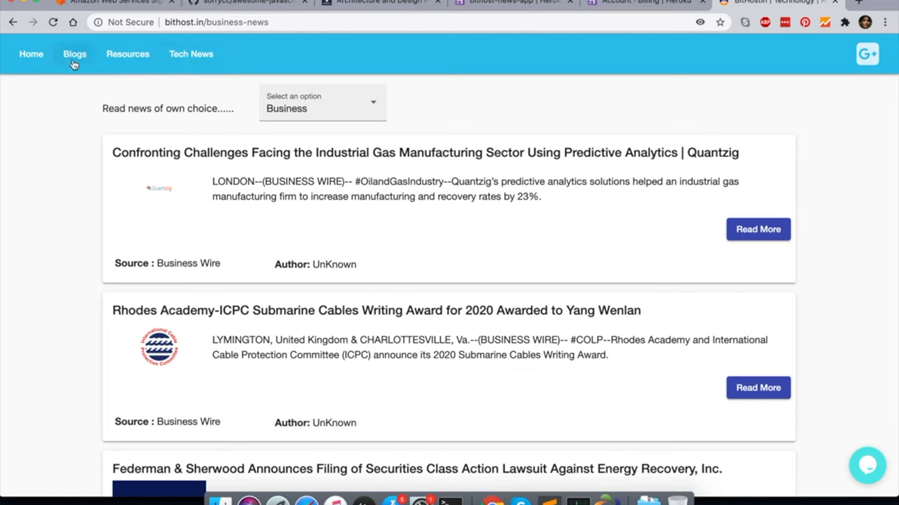
# Go to the Blogs page and browse the post cards.
pyautogui.click(74, 54)
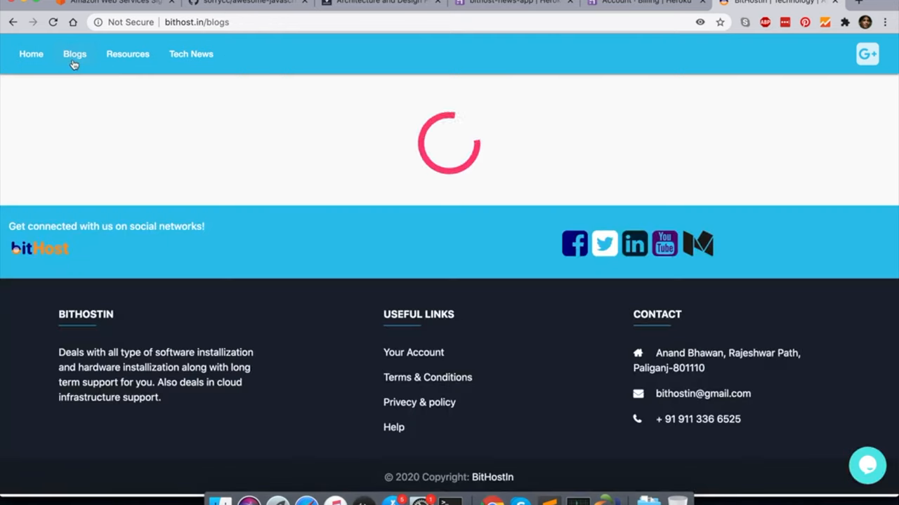
pyautogui.moveTo(264, 99)
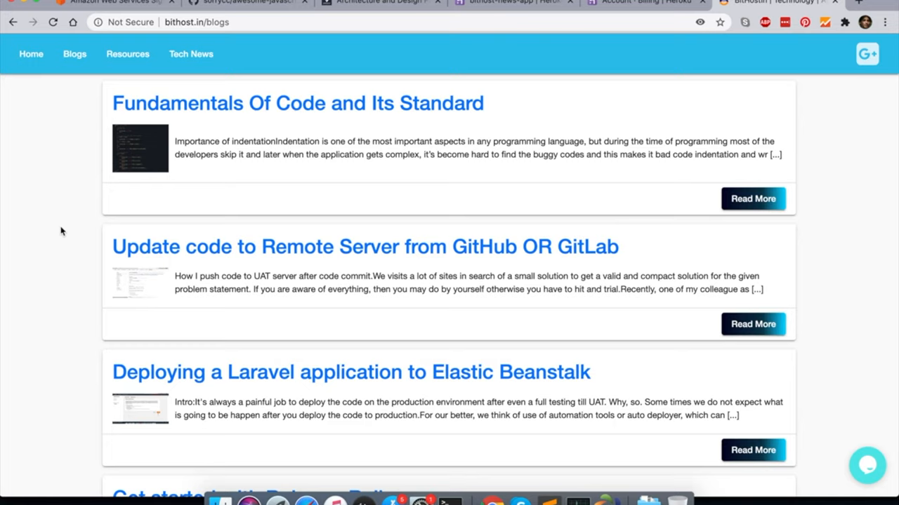
pyautogui.scroll(-3)
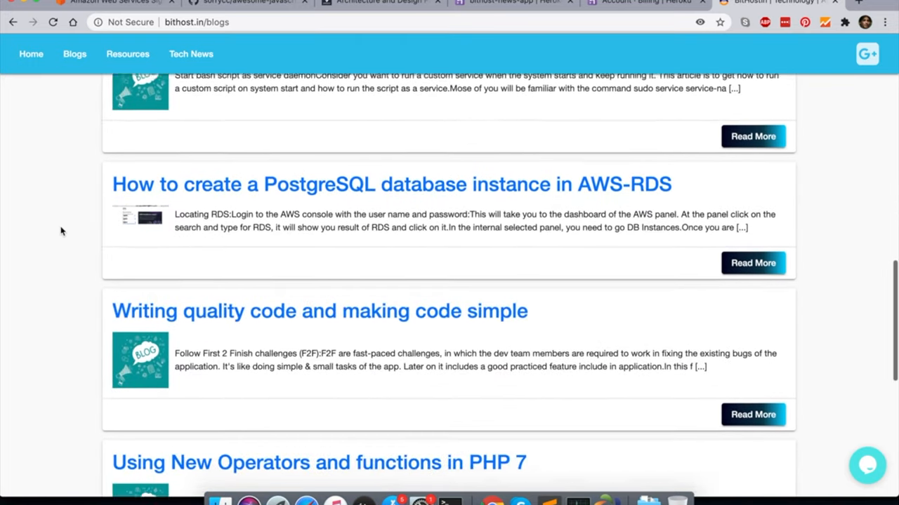
pyautogui.scroll(-3)
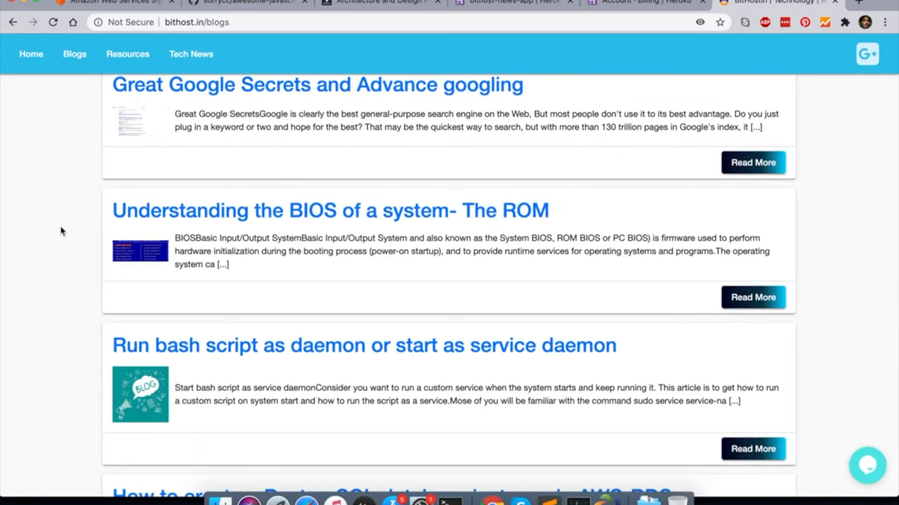
pyautogui.moveTo(326, 211)
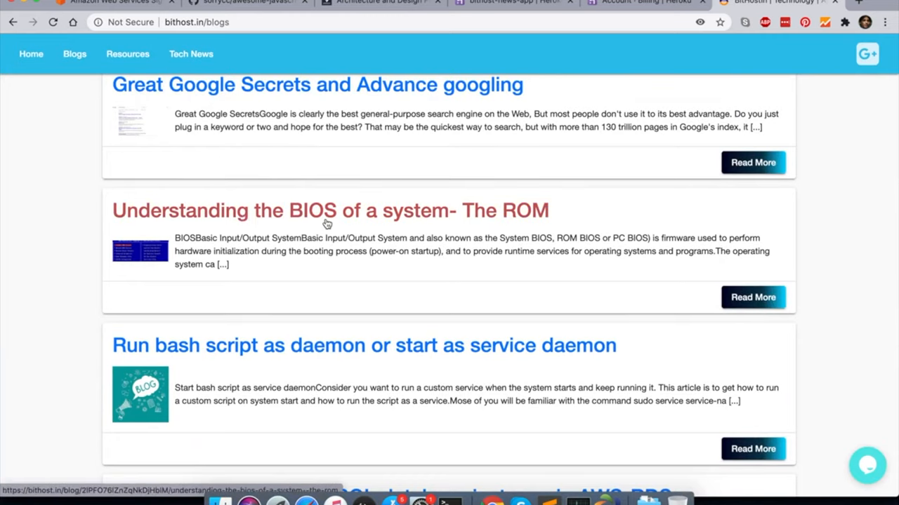
# Read the 'Understanding the BIOS of a system- The ROM' post to its end.
pyautogui.click(330, 211)
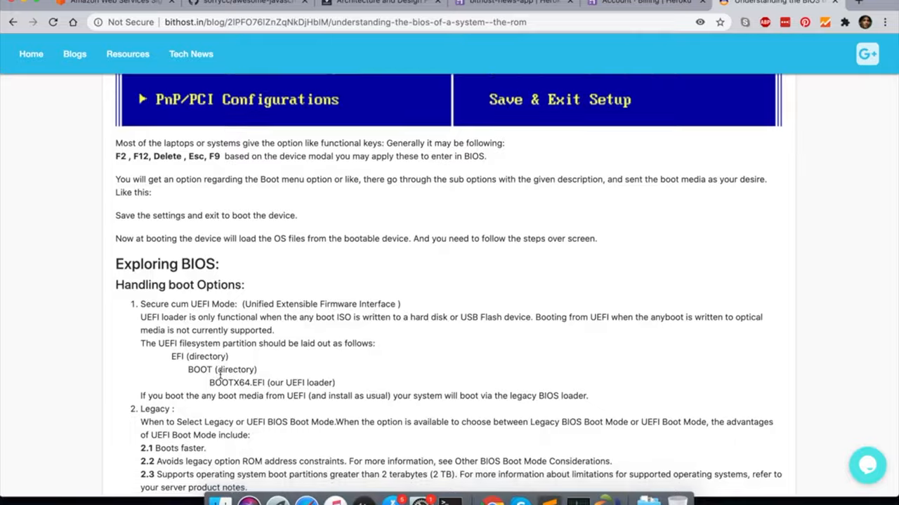
pyautogui.scroll(-3)
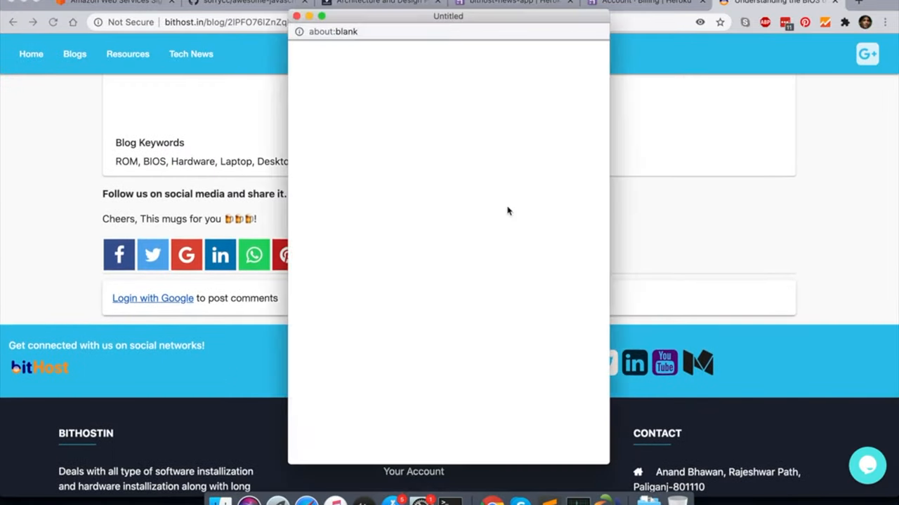
pyautogui.moveTo(468, 124)
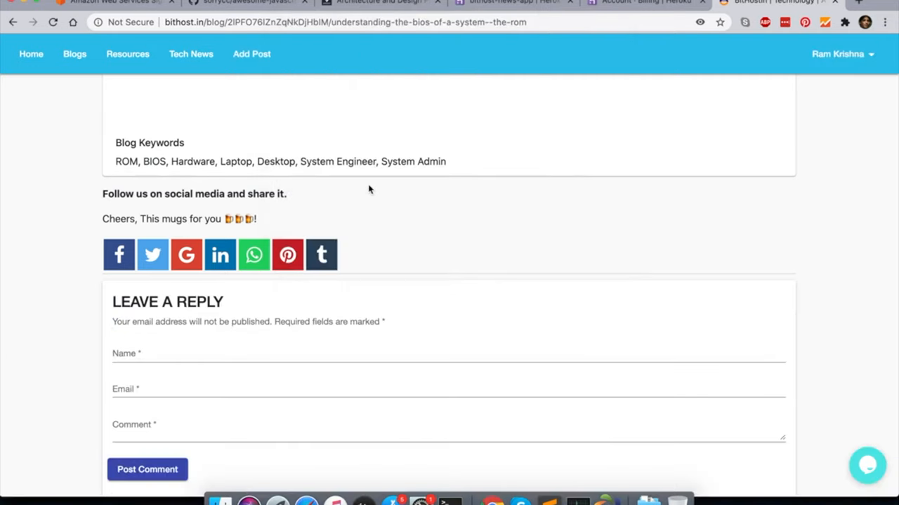
pyautogui.scroll(-3)
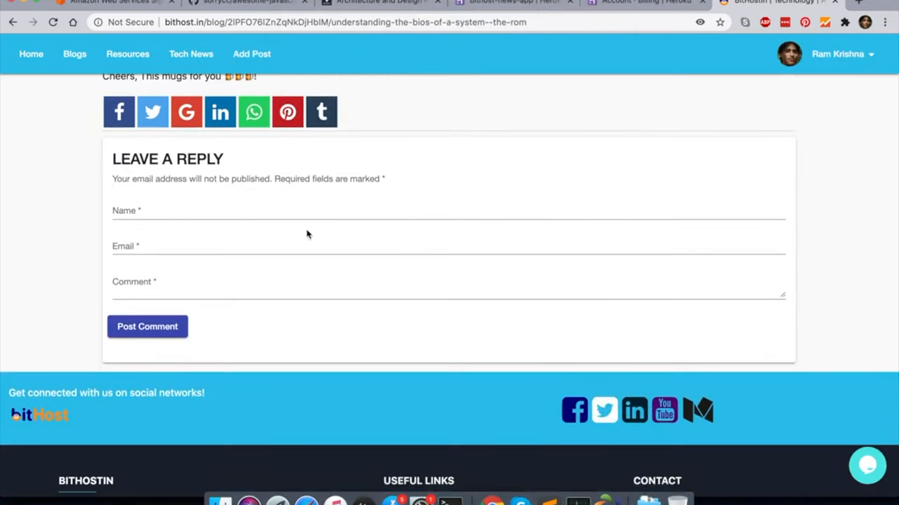
pyautogui.click(240, 245)
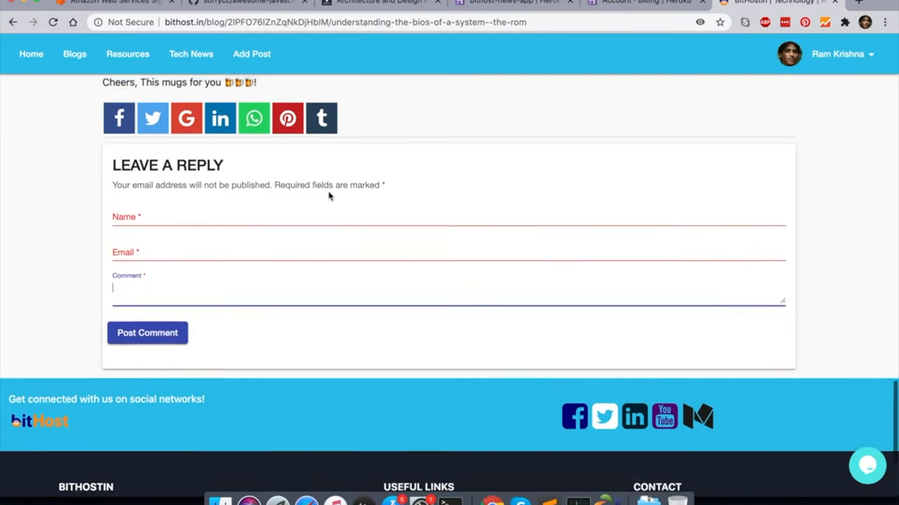
pyautogui.scroll(3)
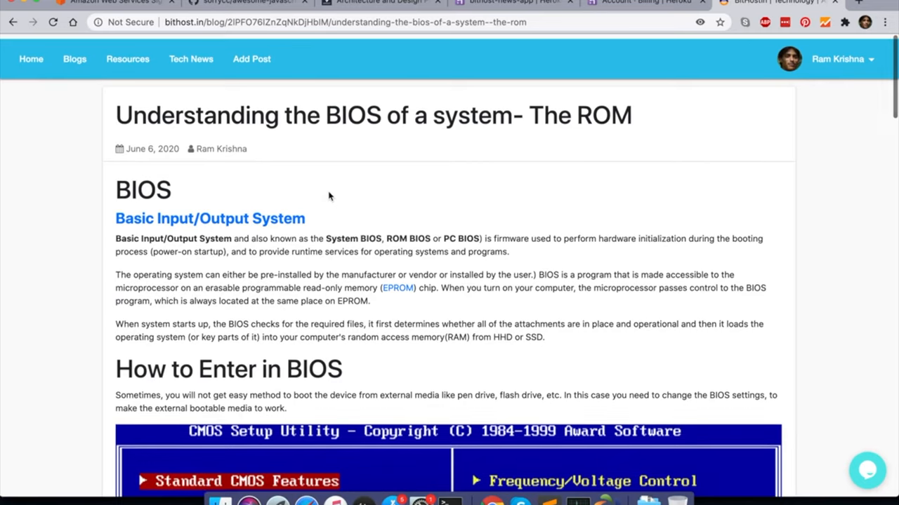
pyautogui.scroll(3)
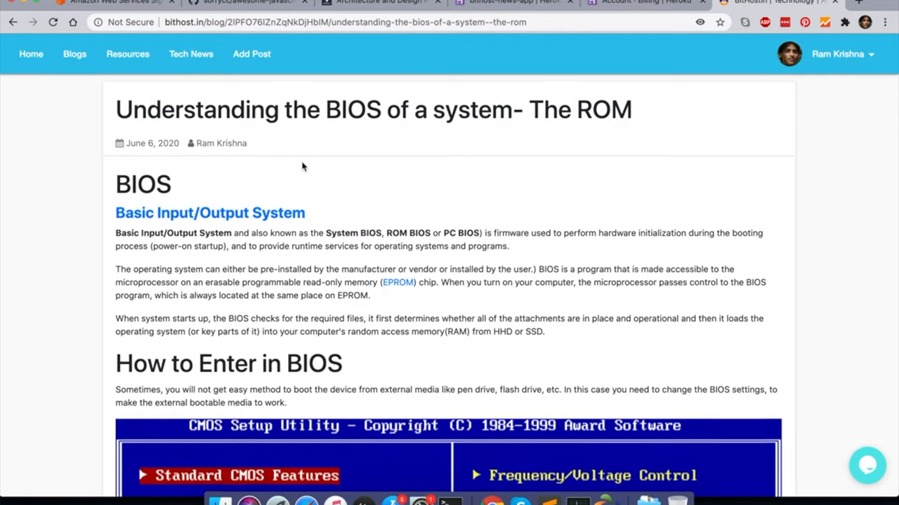
pyautogui.scroll(-3)
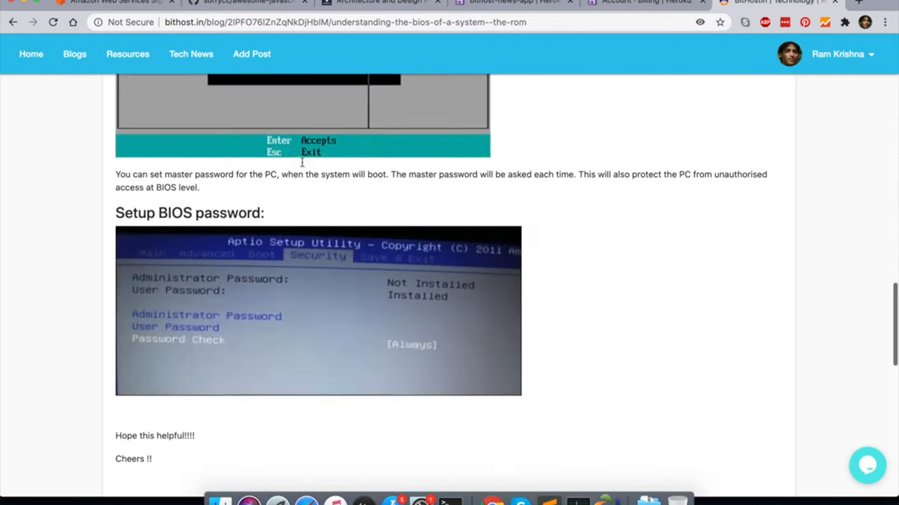
pyautogui.scroll(-3)
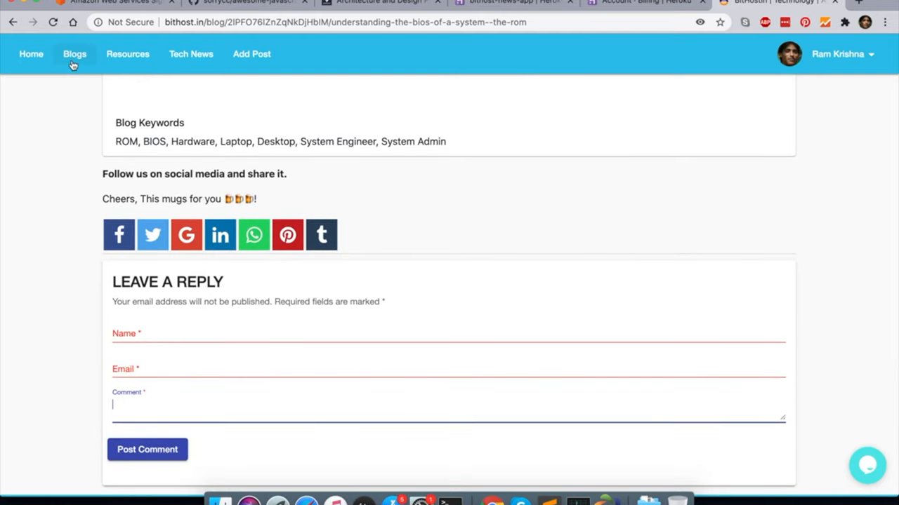
# Return to the Blogs listing and scroll to its end, reaching page links 1 to 3.
pyautogui.click(74, 53)
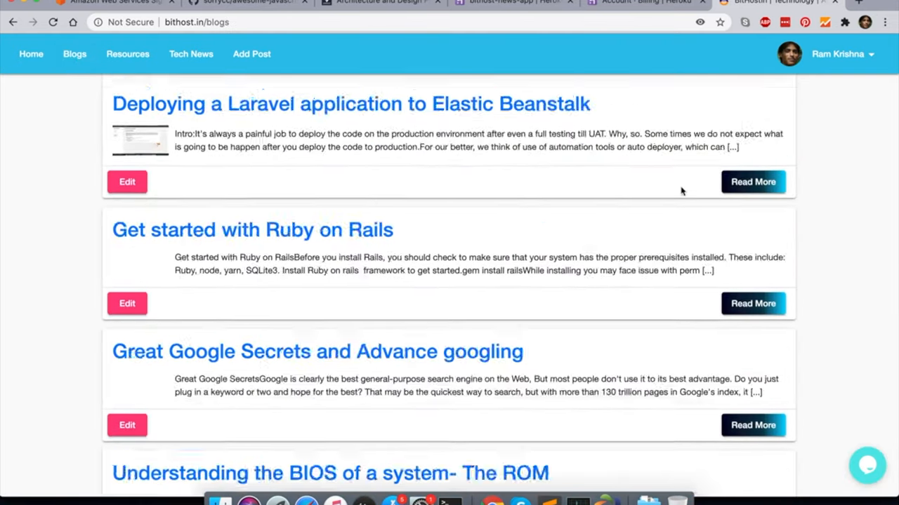
pyautogui.scroll(3)
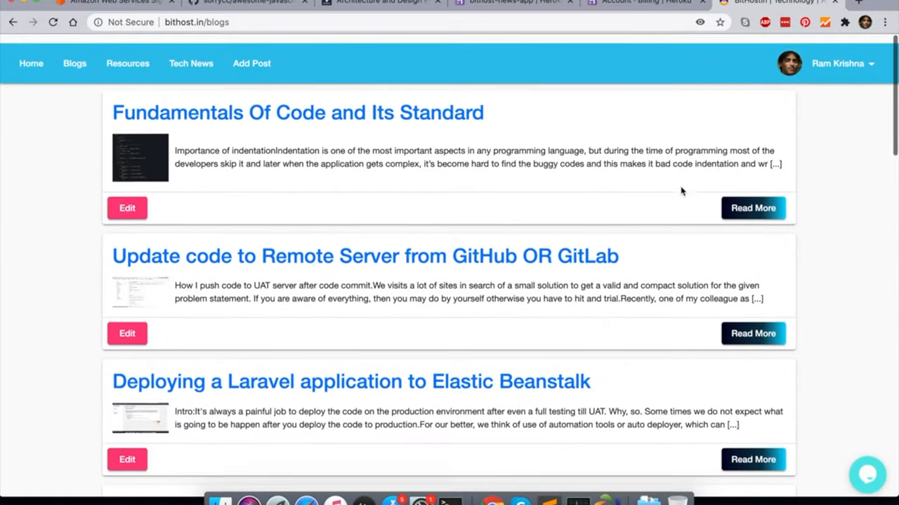
pyautogui.scroll(-3)
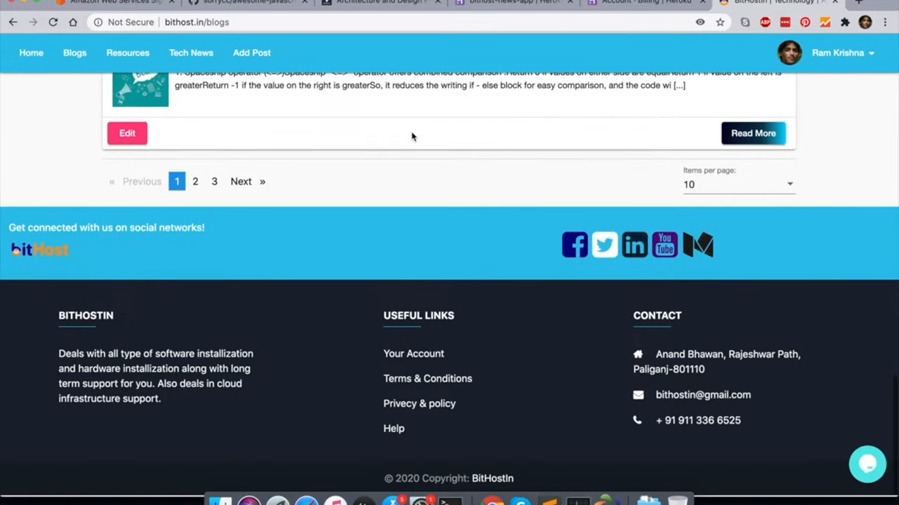
pyautogui.moveTo(634, 246)
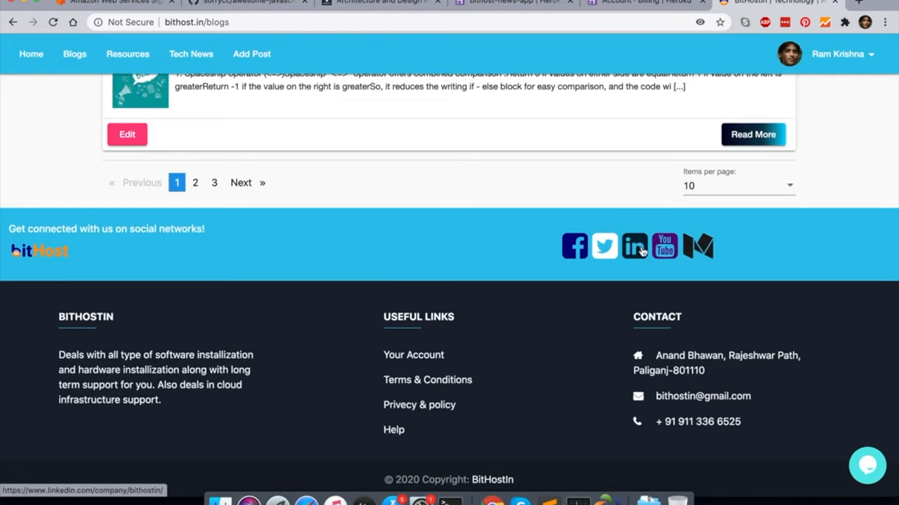
pyautogui.moveTo(604, 246)
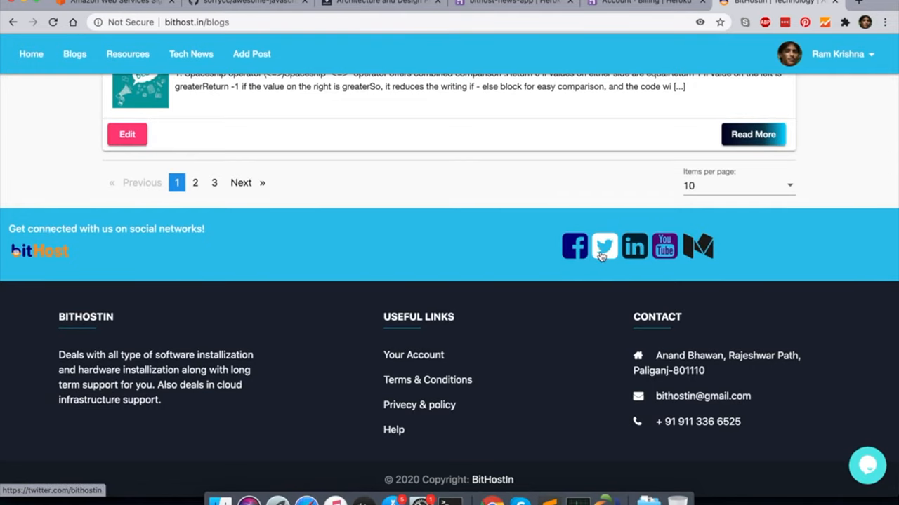
pyautogui.moveTo(663, 245)
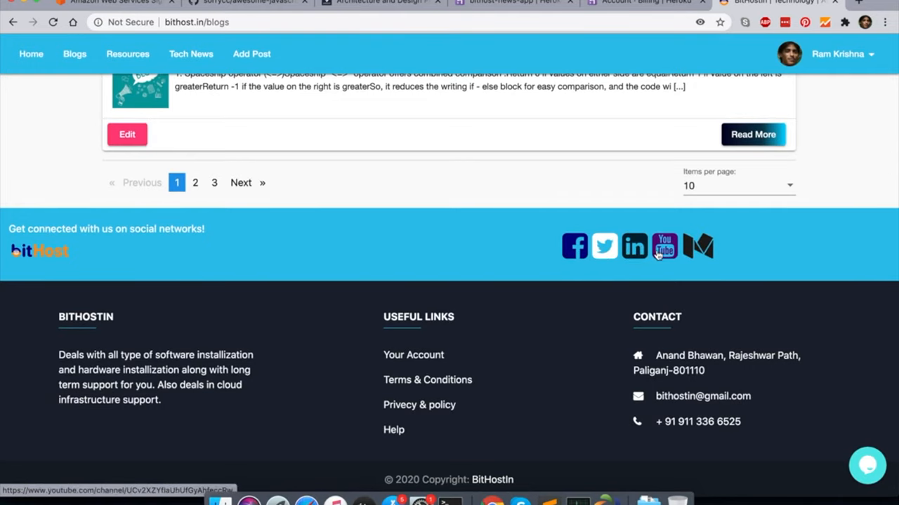